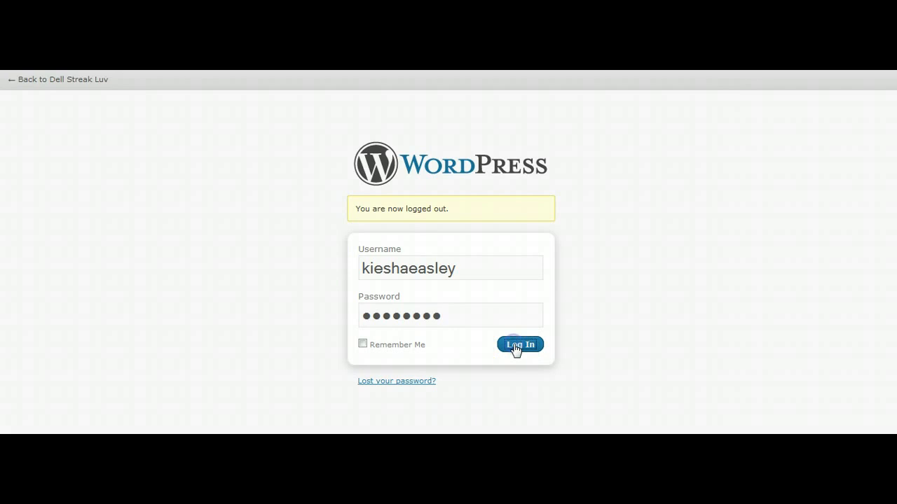
- Log in to the WordPress admin and expand the Posts menu in the sidebar
click(519, 344)
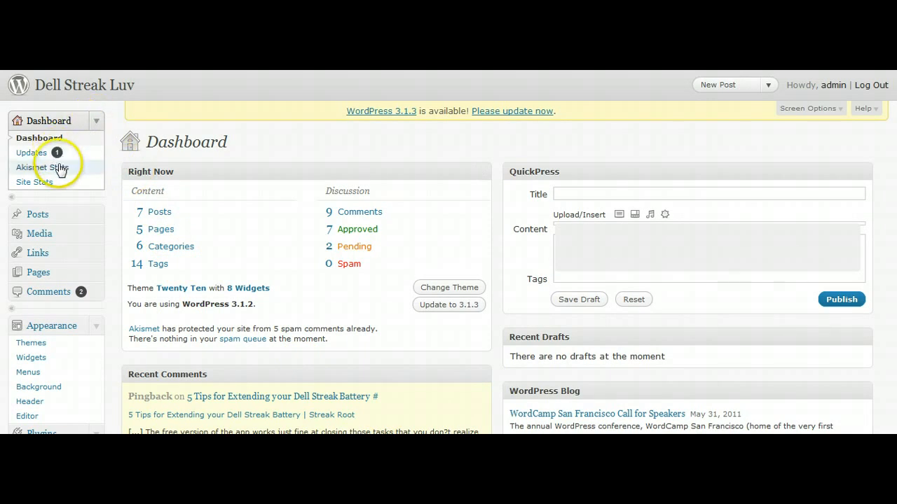
mouse_move(96, 216)
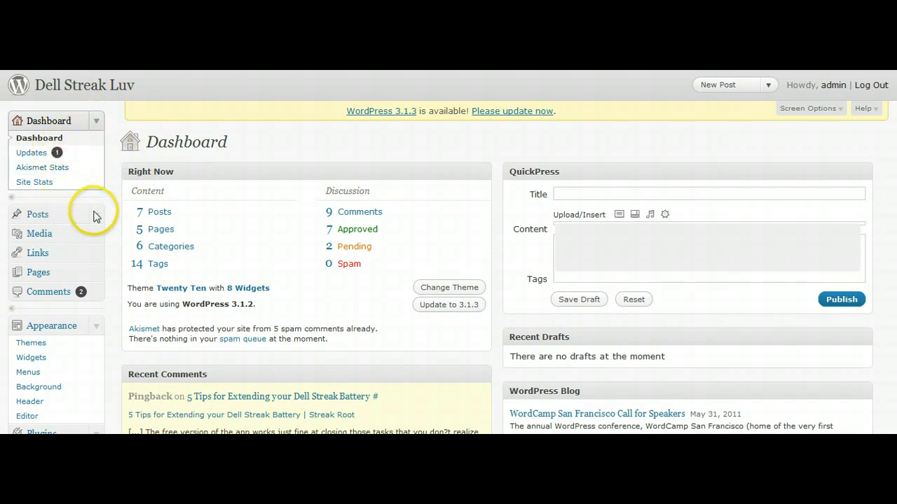
click(37, 214)
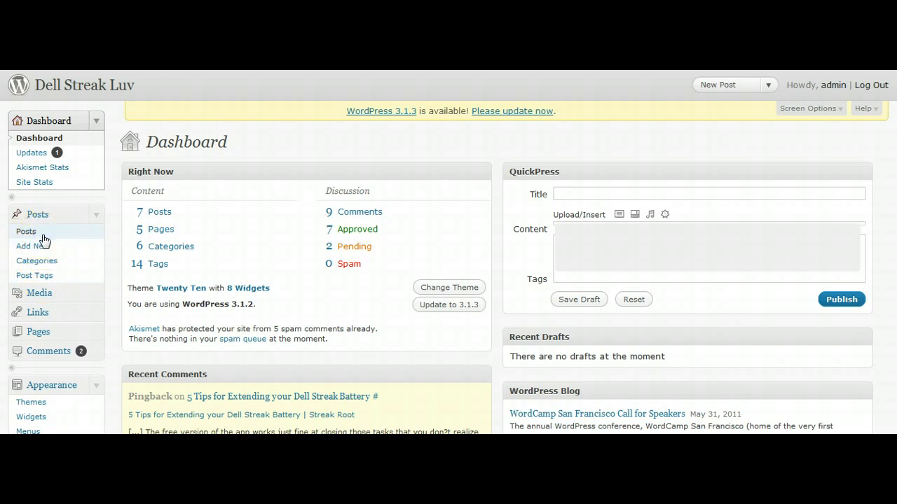
- Open '5 Tips for Extending your Dell Streak Battery' for editing from the posts list
click(26, 231)
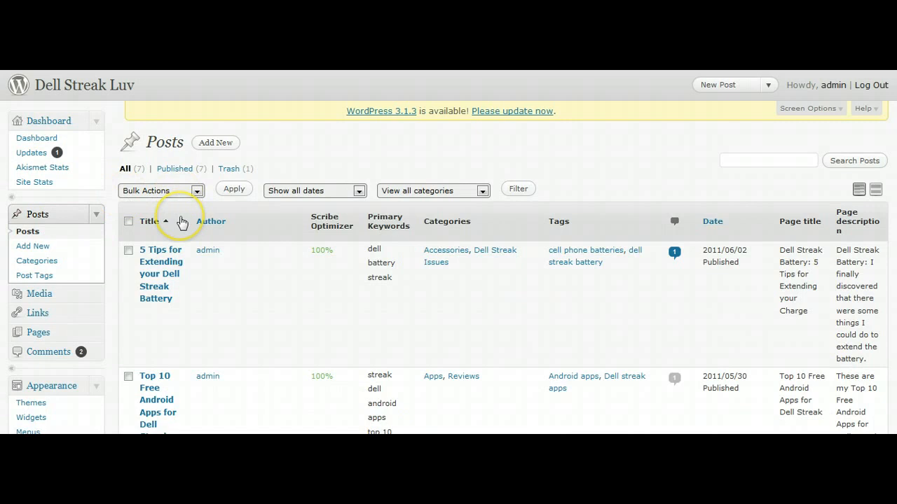
mouse_move(157, 273)
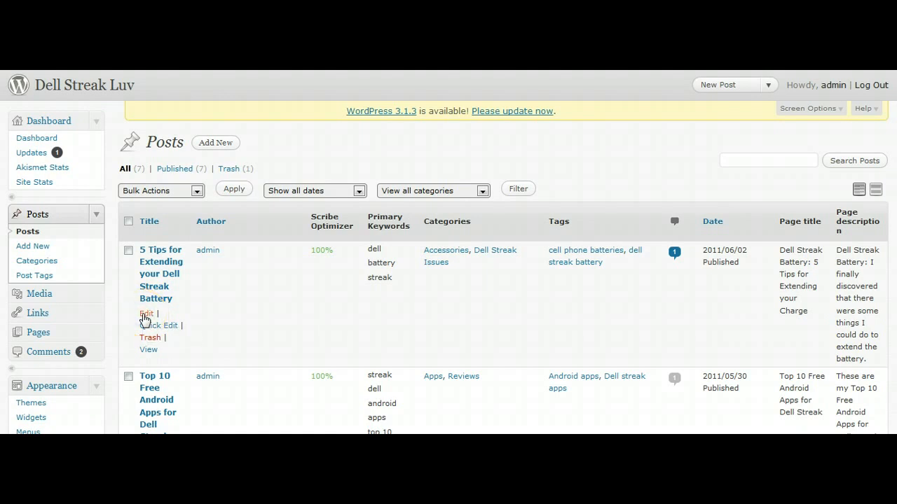
click(147, 313)
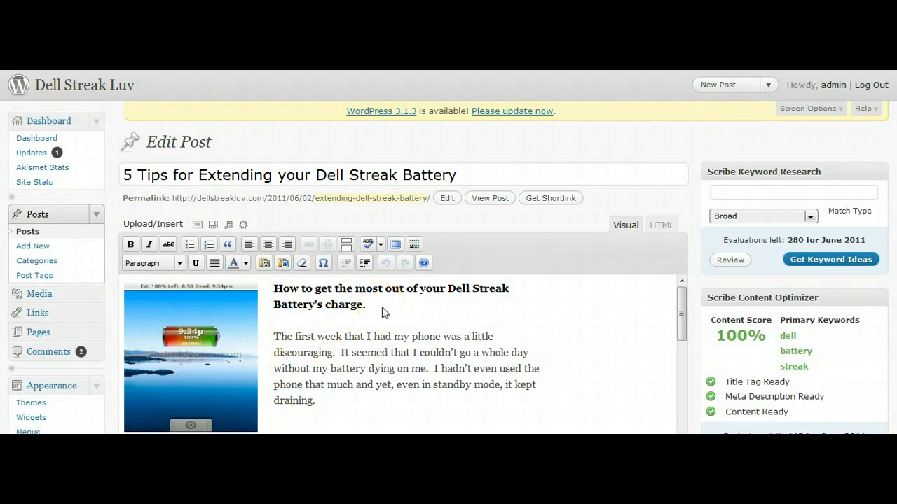
mouse_move(848, 151)
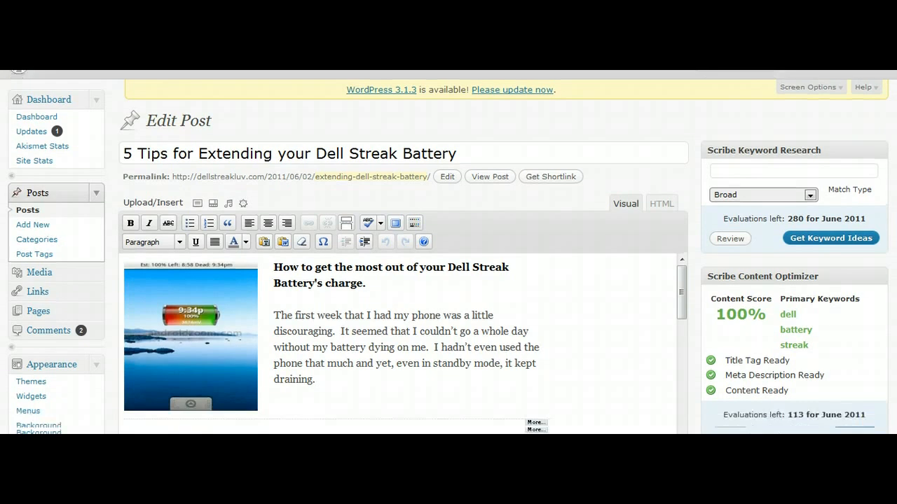
- Add the post to the Dell Streak Issues category
scroll(down, 3)
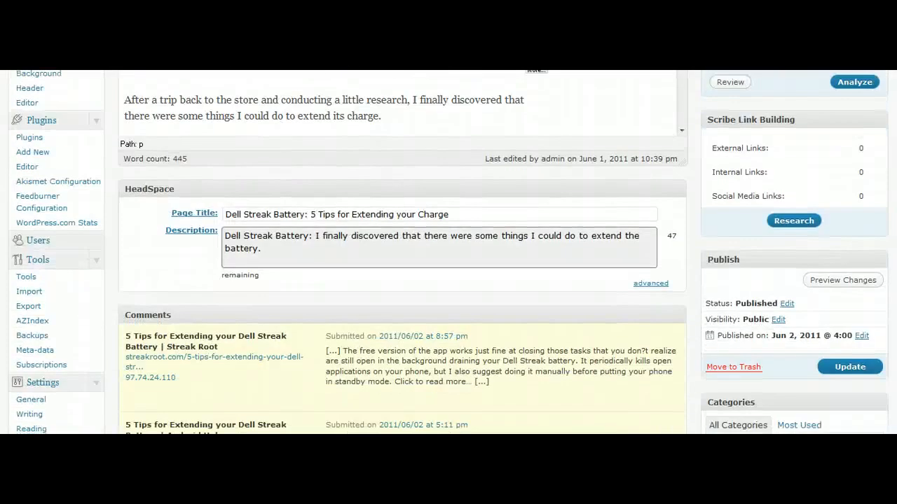
scroll(down, 3)
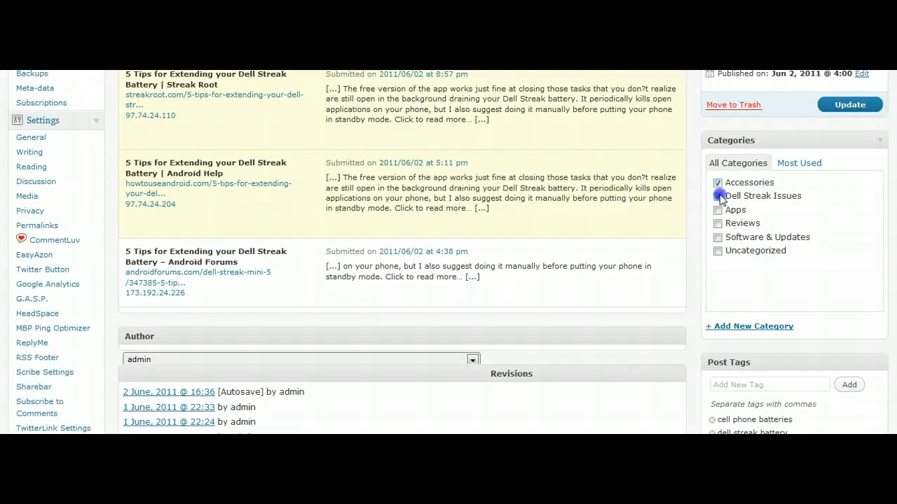
click(718, 196)
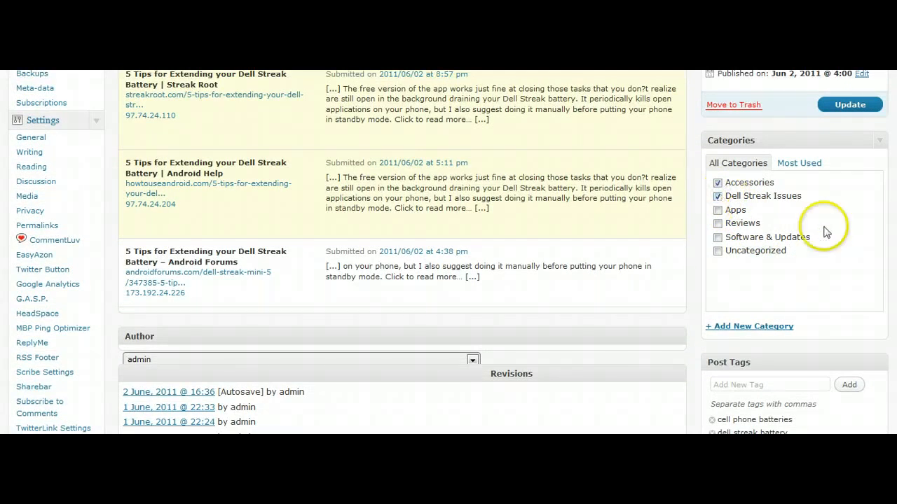
- Add the tag 'cell phone battery life' to the post
scroll(down, 3)
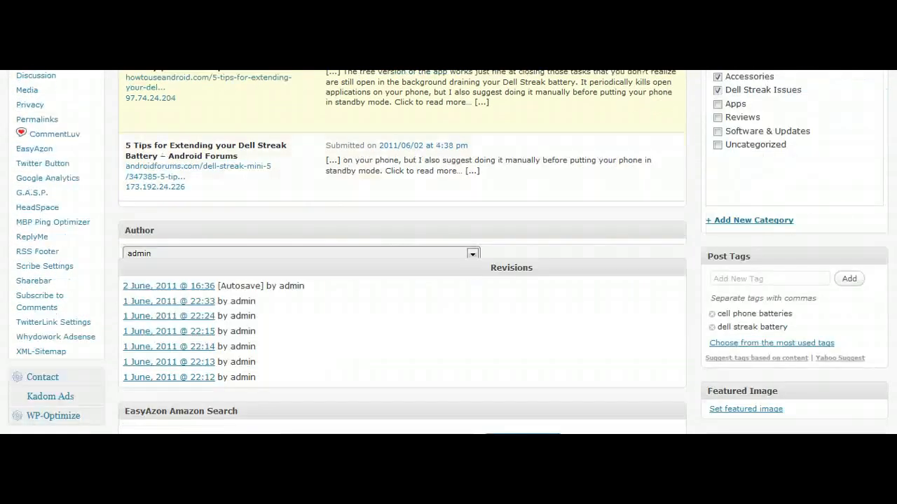
click(769, 279)
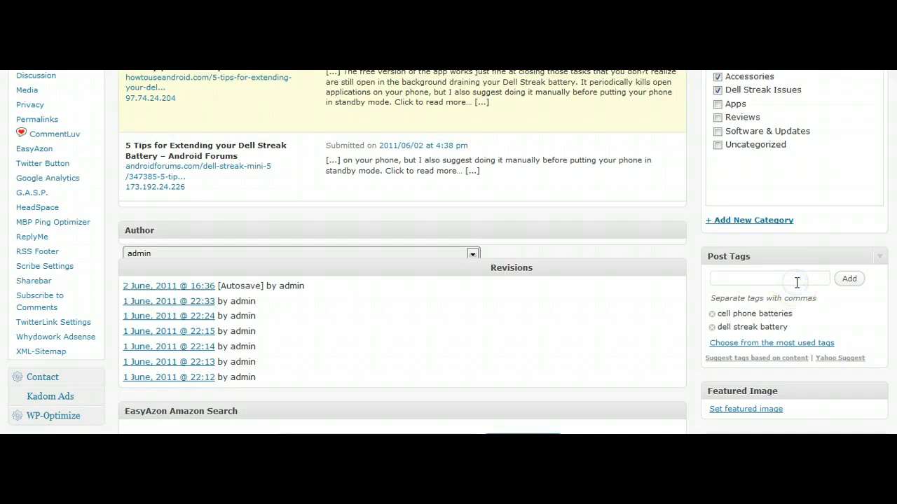
text(cell phone)
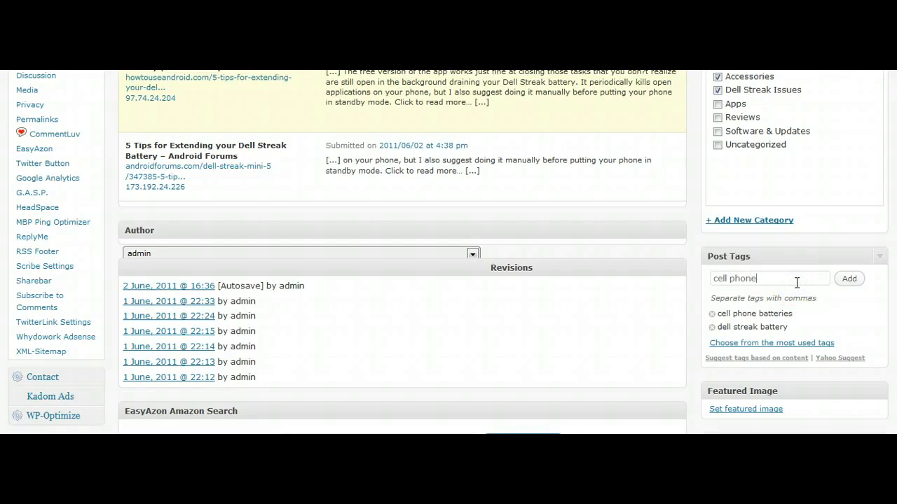
text(battery life)
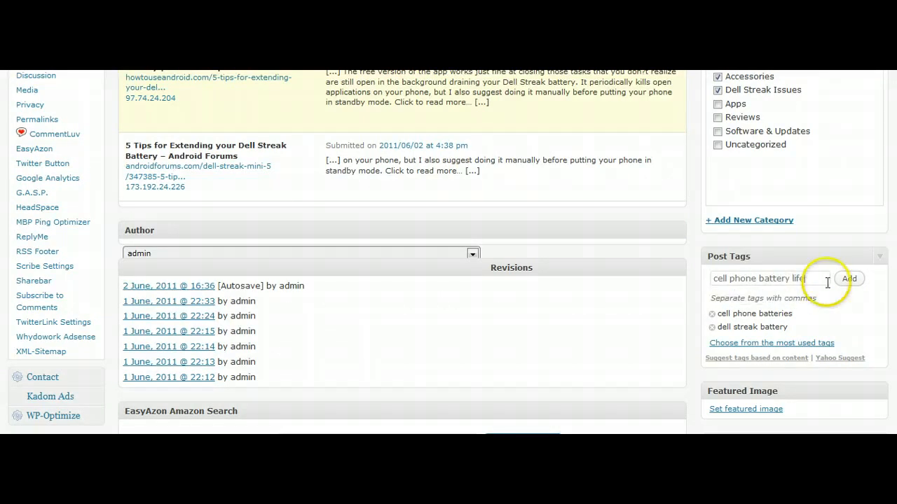
click(848, 278)
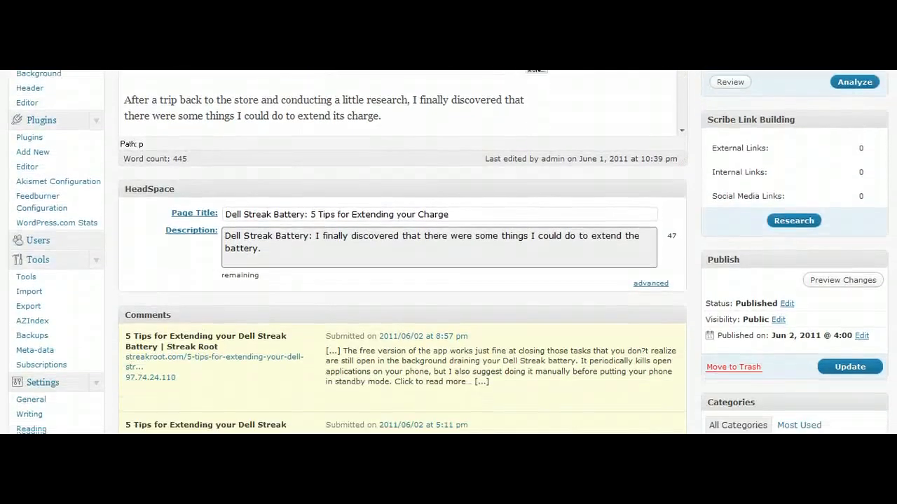
- Preview the edited 5 Tips post on the live site and scroll through it
scroll(down, 3)
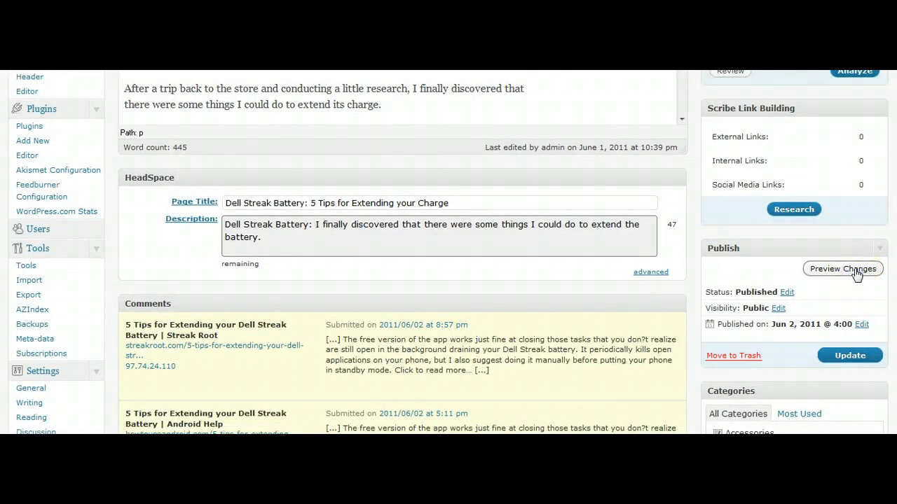
mouse_move(410, 105)
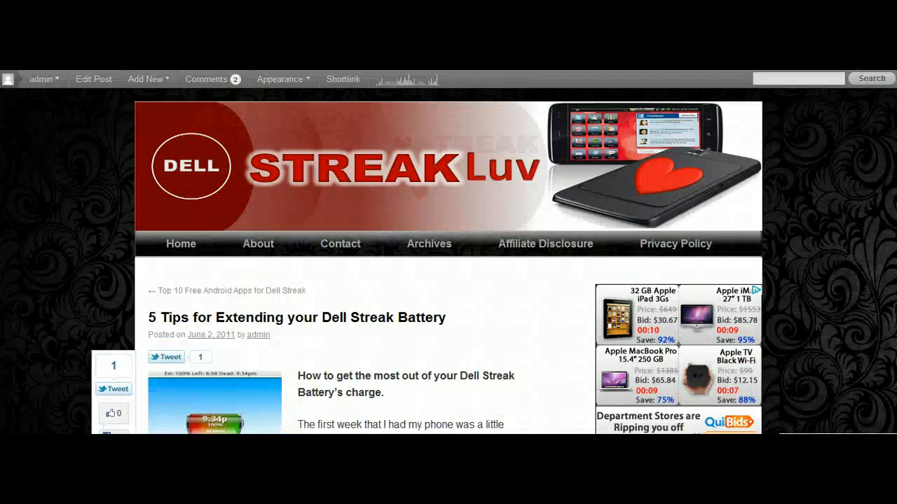
click(282, 78)
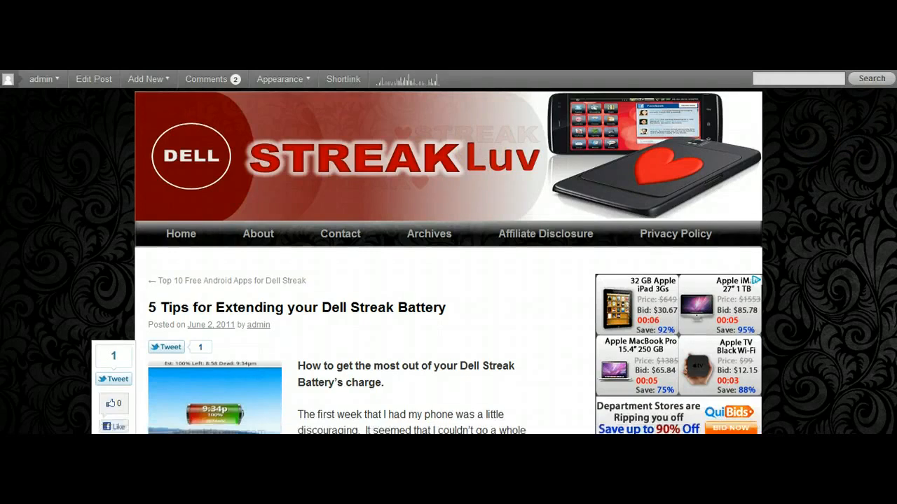
scroll(down, 3)
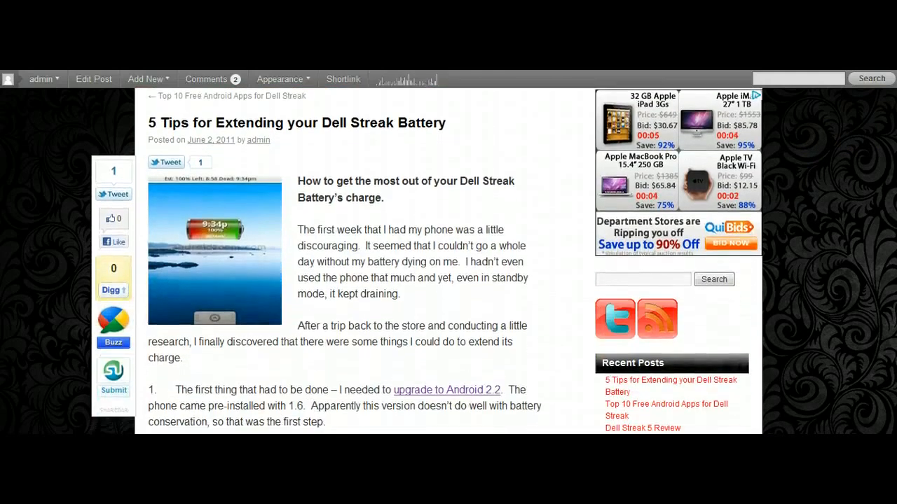
scroll(down, 3)
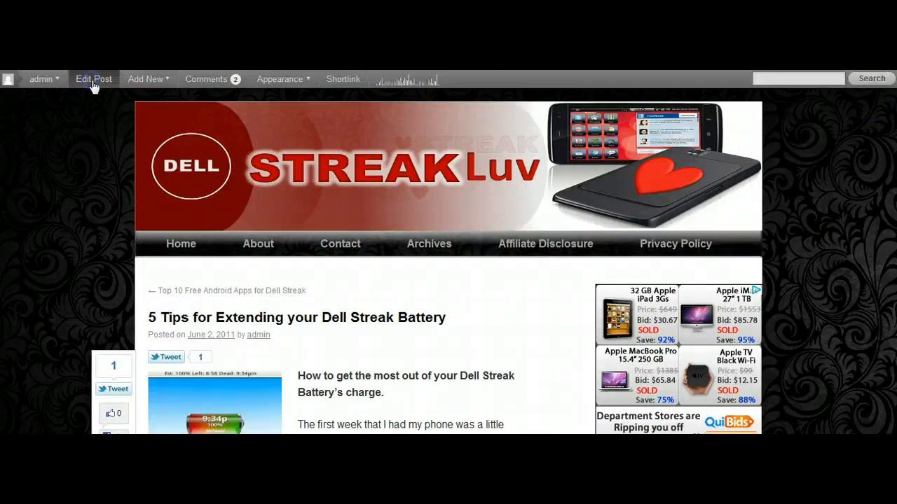
- Return to the 5 Tips post editor, then start a new post via Posts > Add New
click(93, 78)
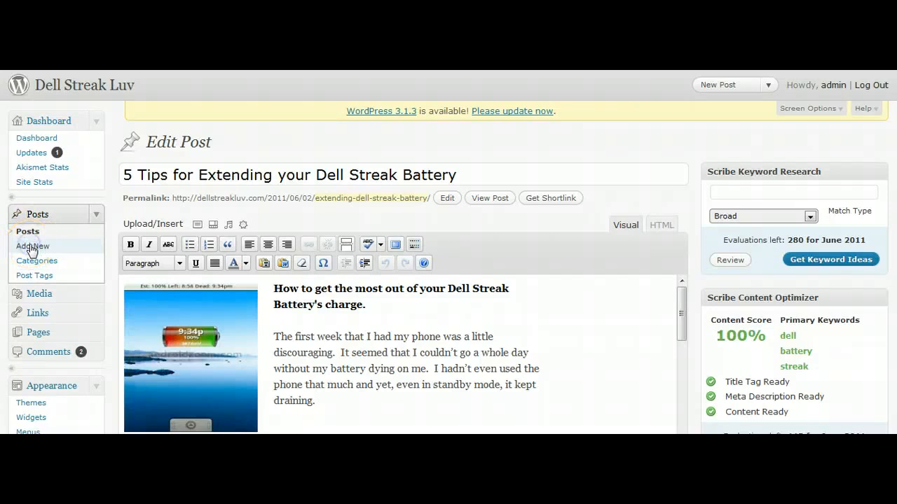
click(32, 246)
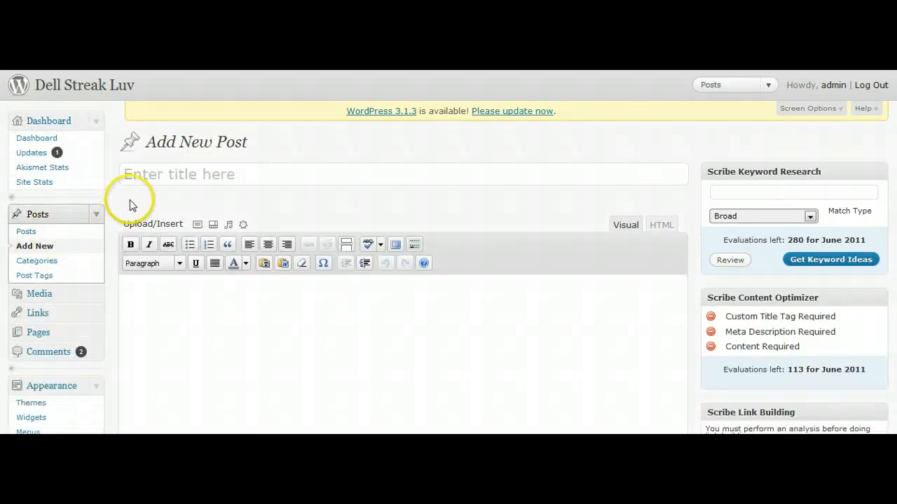
- Title the post 'Add Title HERE', add italic body 'Add content here' and a More break
click(280, 174)
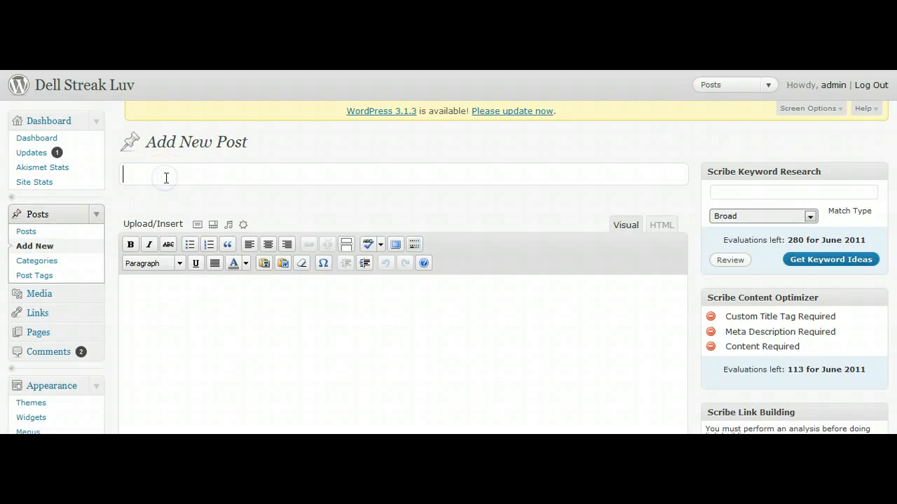
text(Add Title)
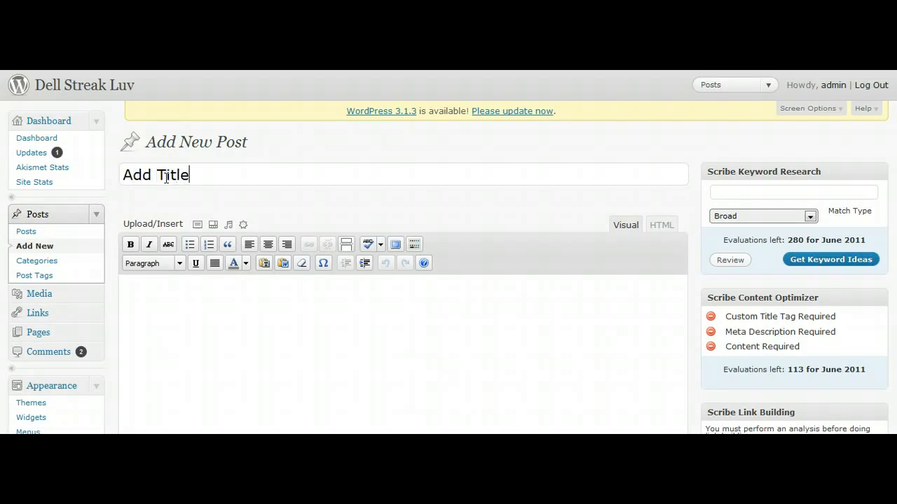
text(HERE)
click(403, 354)
text(Add)
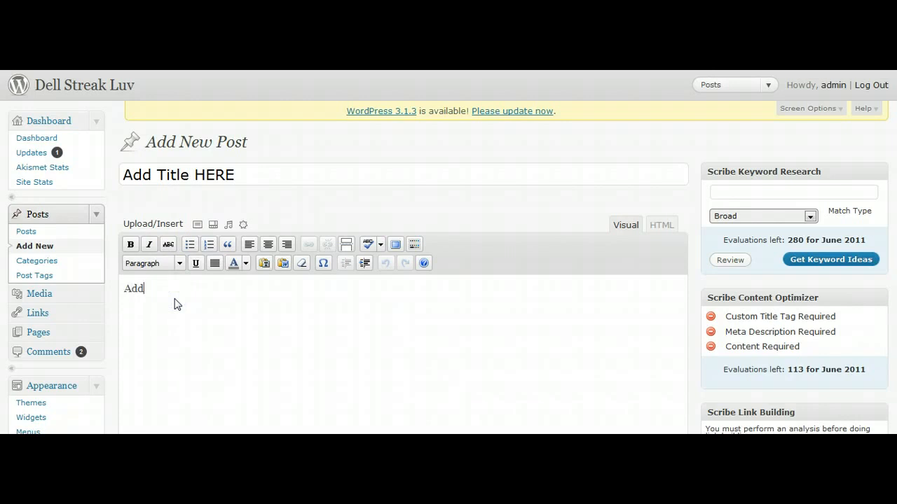
text(content here)
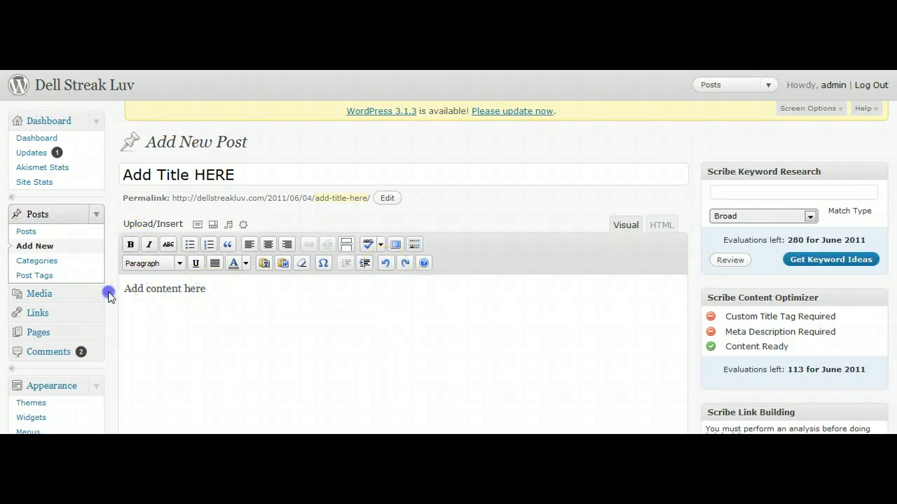
triple_click(164, 287)
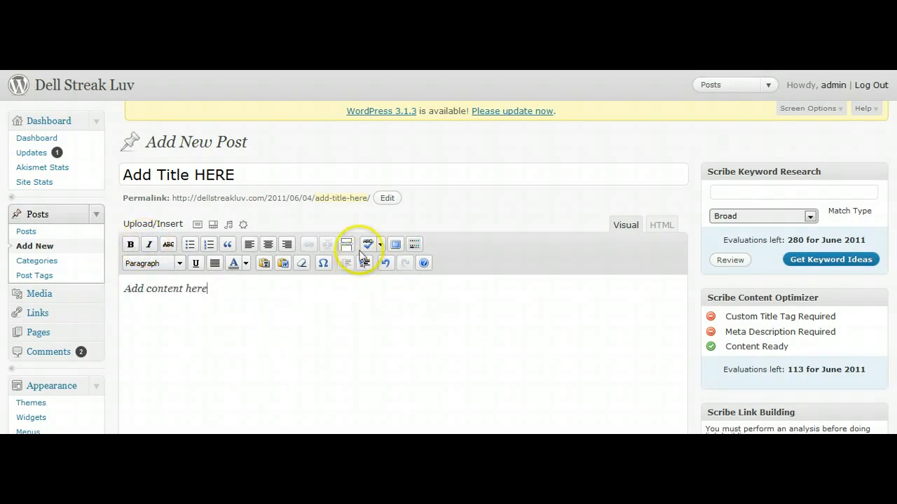
click(346, 244)
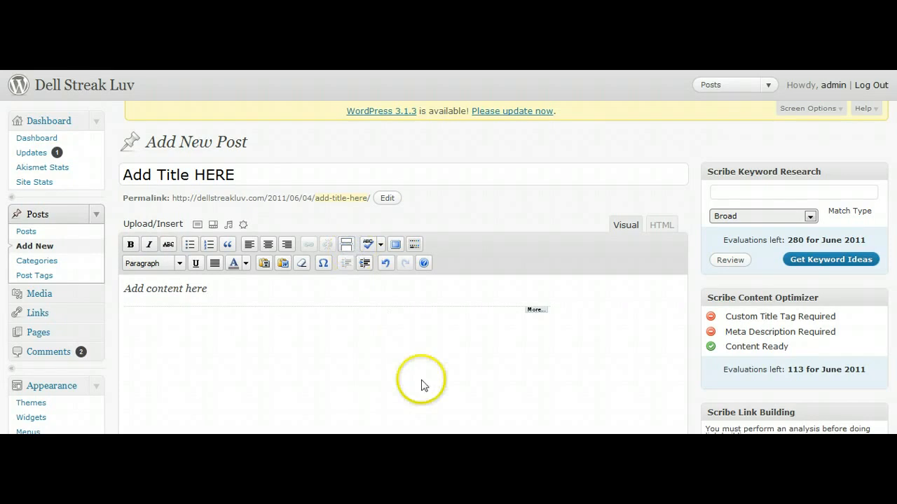
click(536, 310)
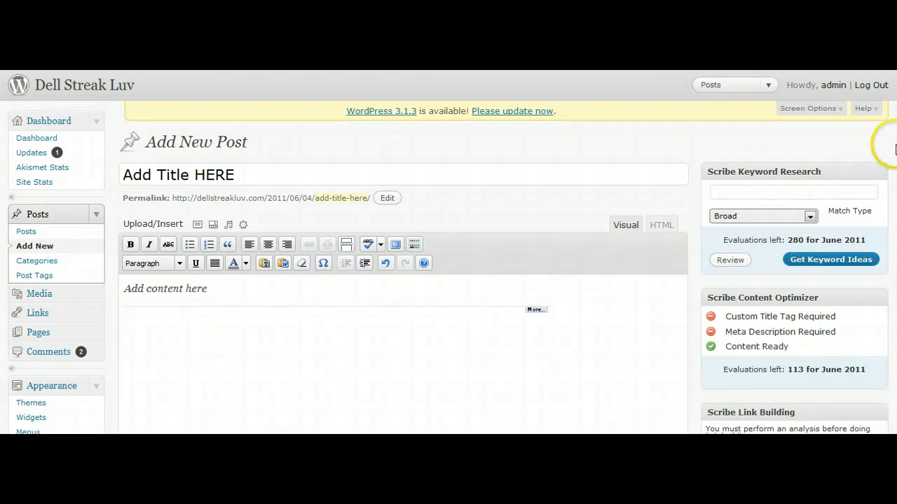
- Adjust the Publish date settings, then leave the unsaved editor for the Posts list
scroll(down, 3)
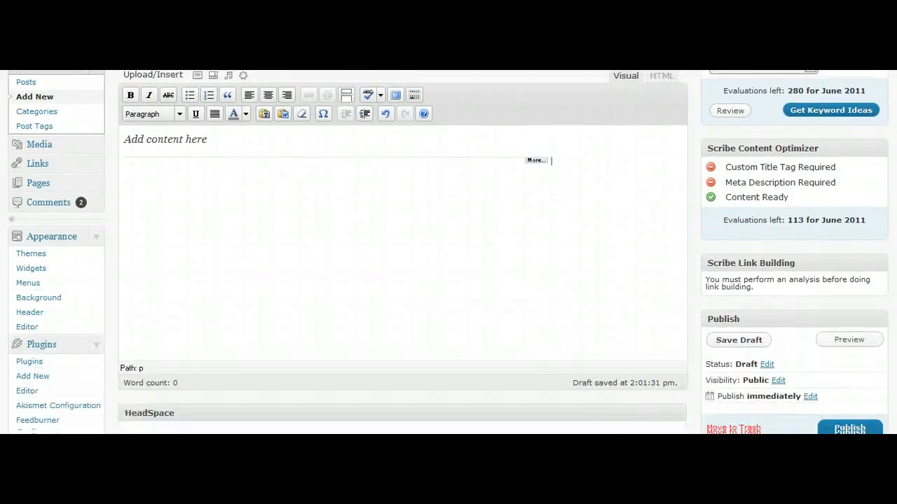
scroll(down, 3)
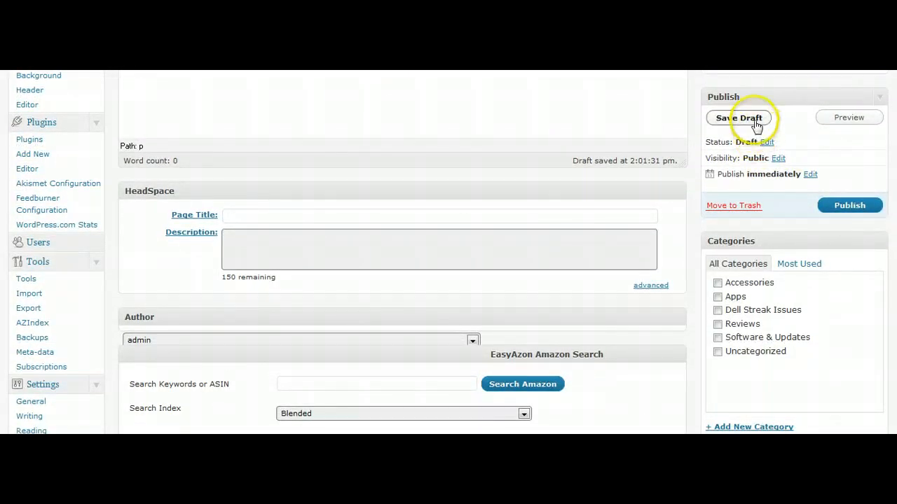
mouse_move(849, 117)
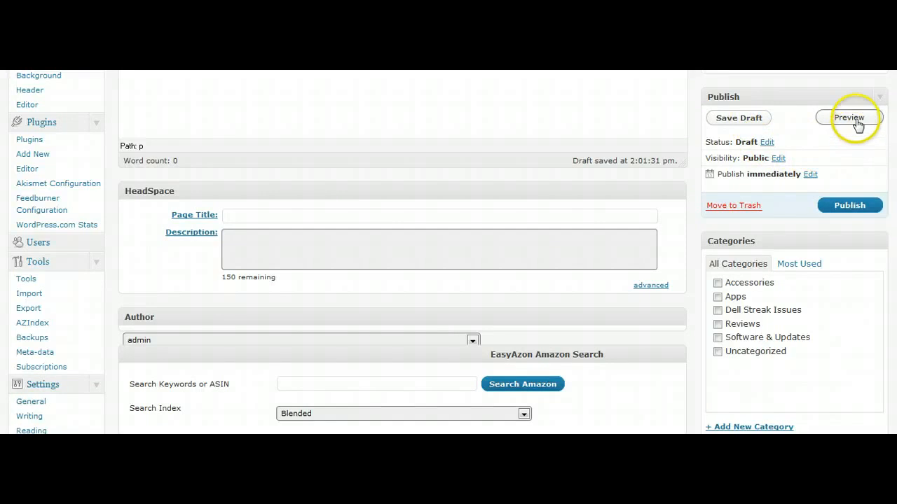
mouse_move(809, 148)
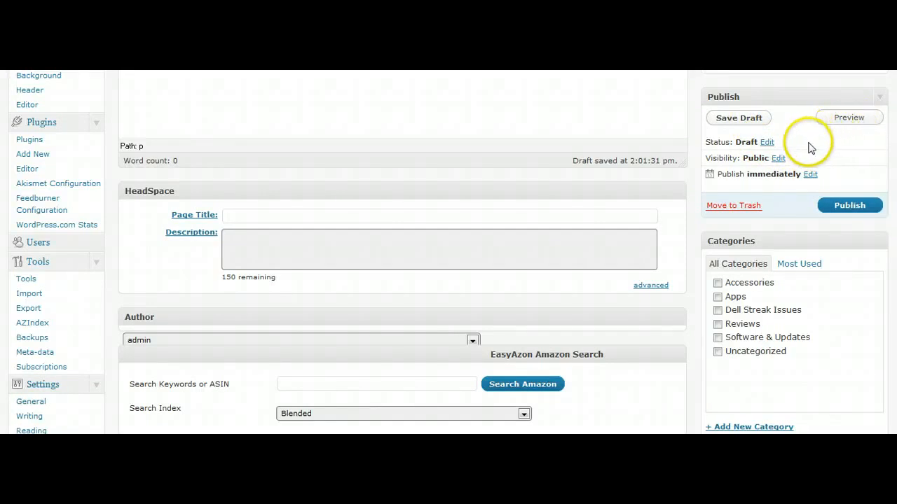
click(810, 174)
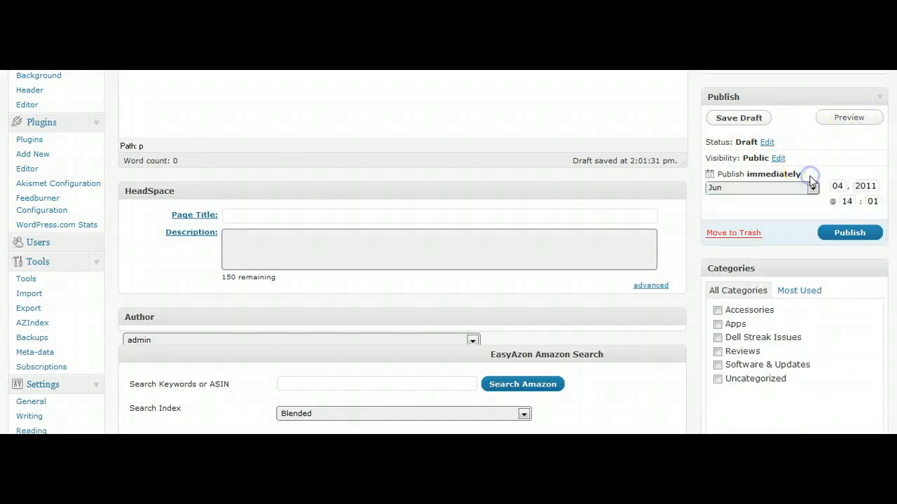
click(797, 173)
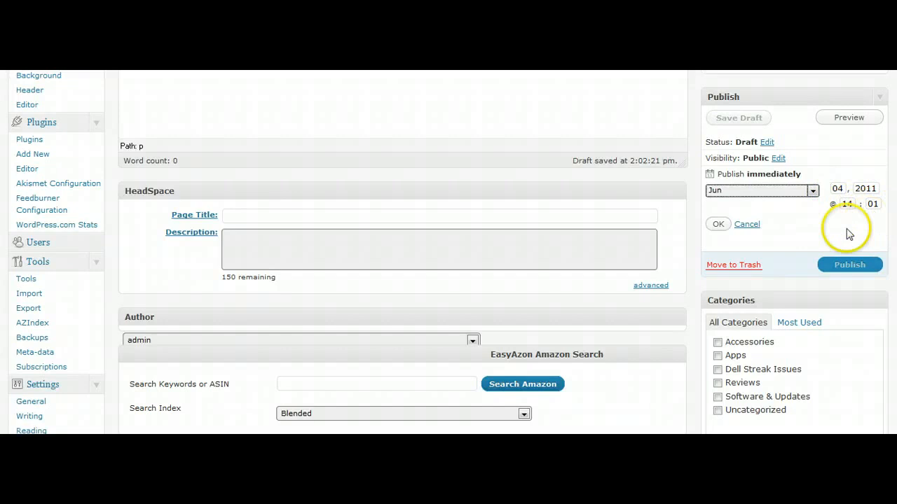
click(747, 223)
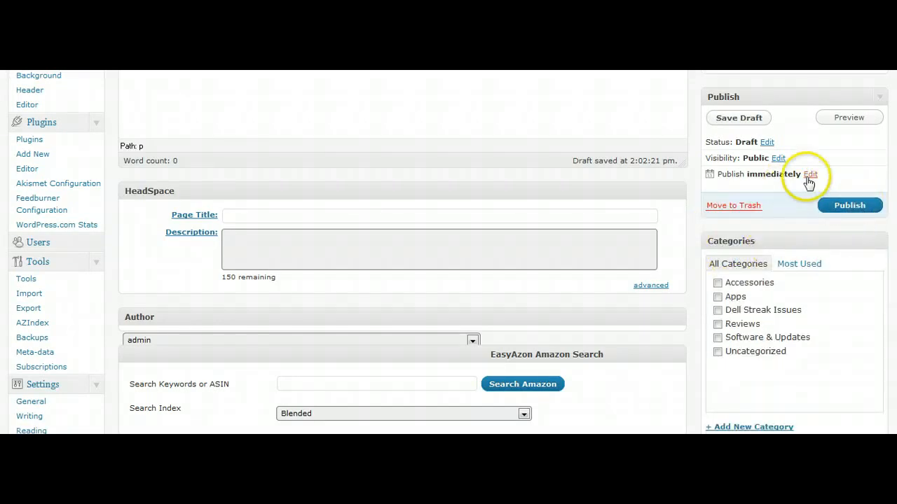
click(810, 174)
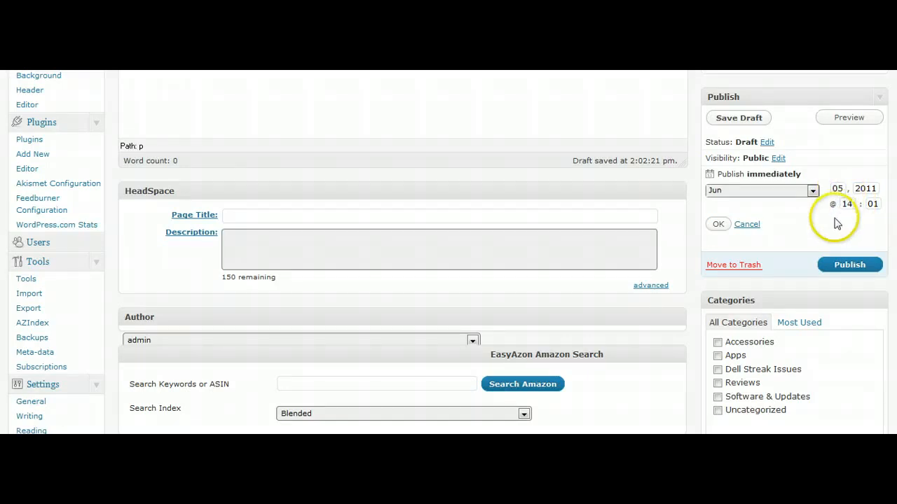
click(718, 224)
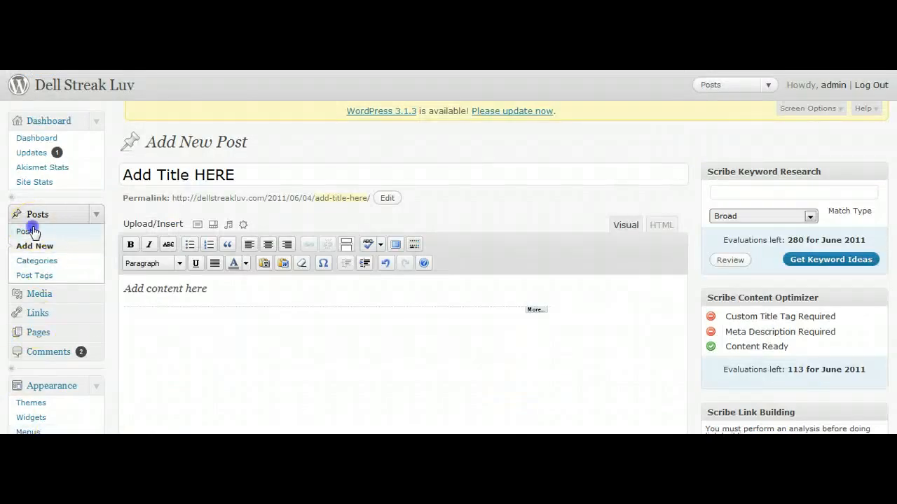
click(26, 231)
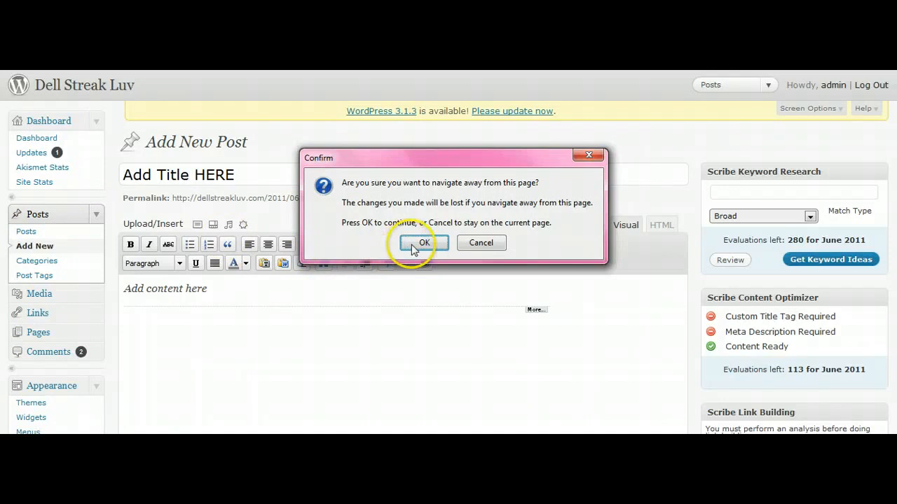
click(424, 242)
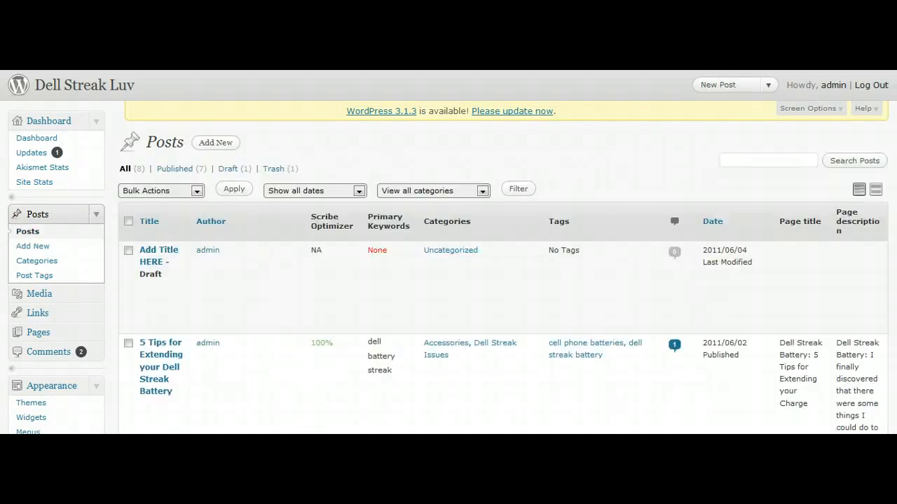
mouse_move(162, 262)
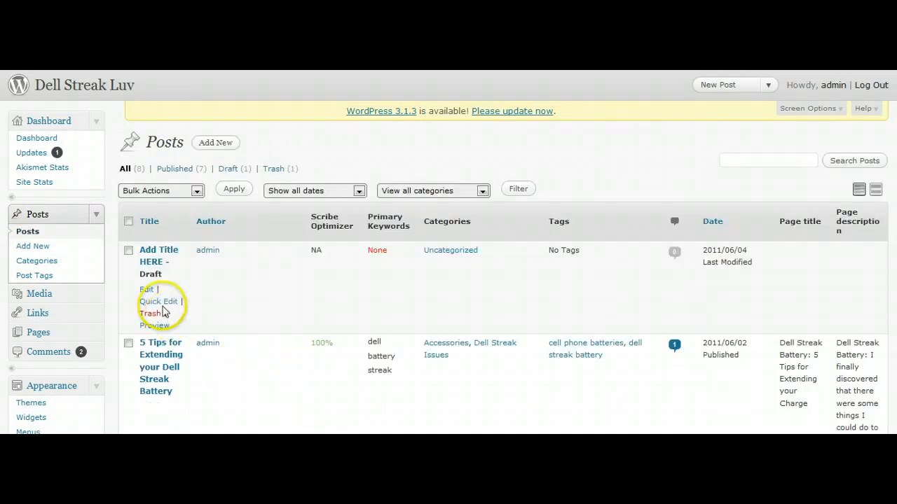
- Quick-edit the draft: file under Software & Updates instead of Uncategorized, tag 'add tags here'
click(158, 301)
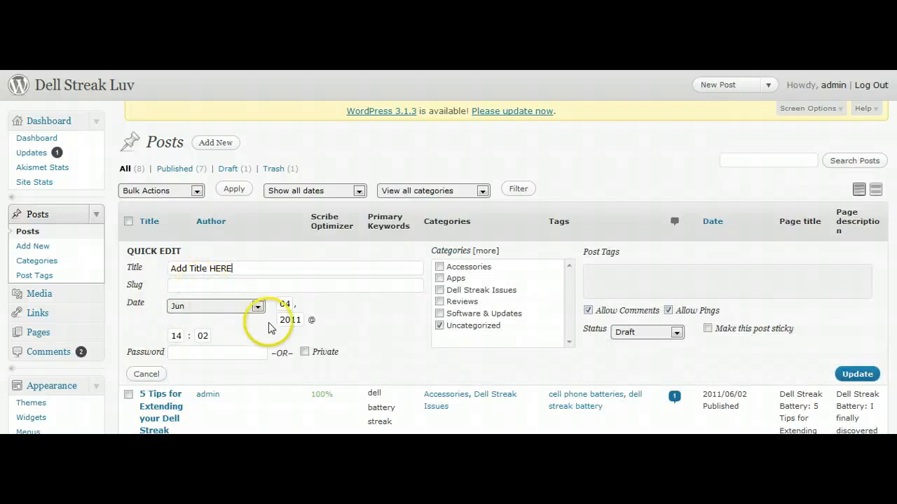
mouse_move(317, 344)
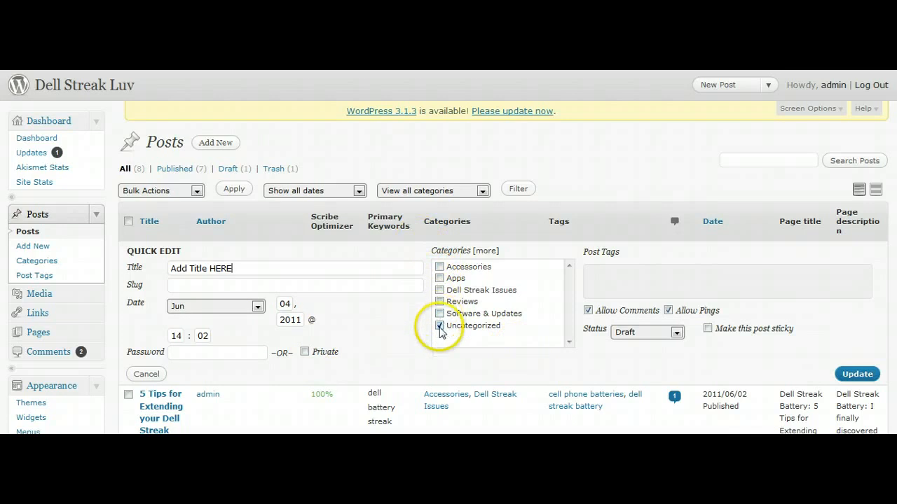
click(440, 326)
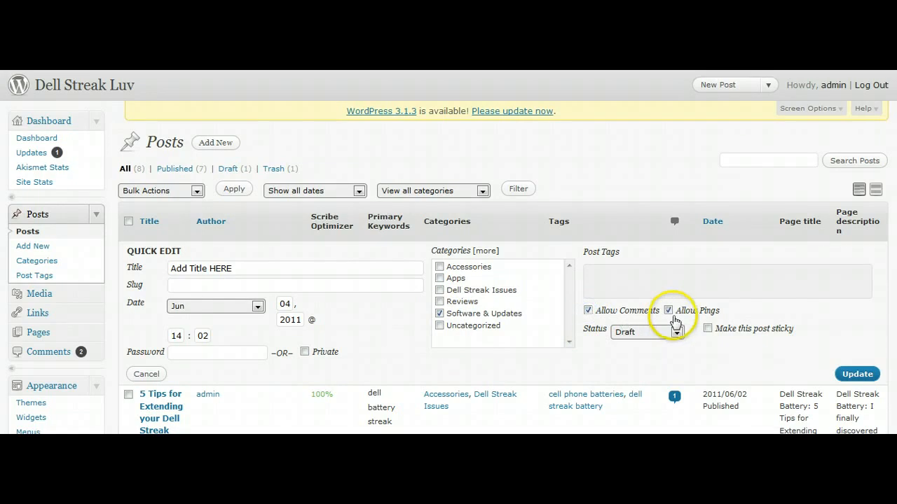
click(708, 329)
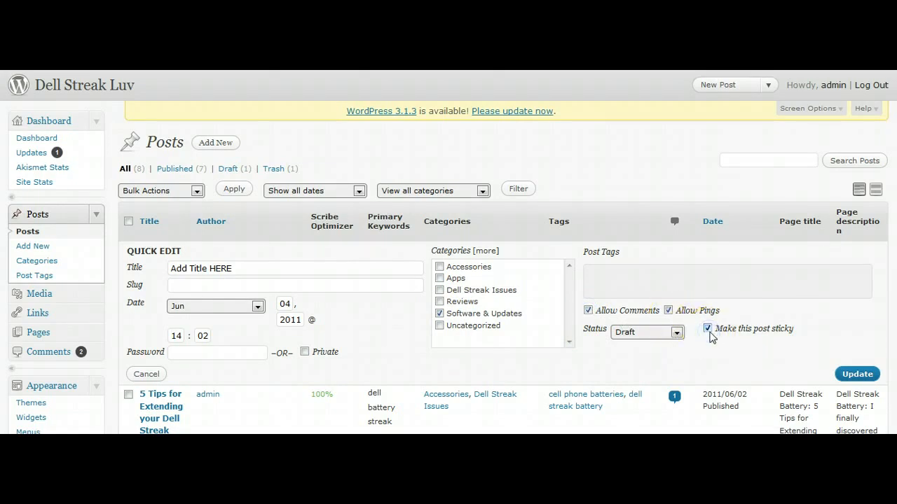
click(707, 328)
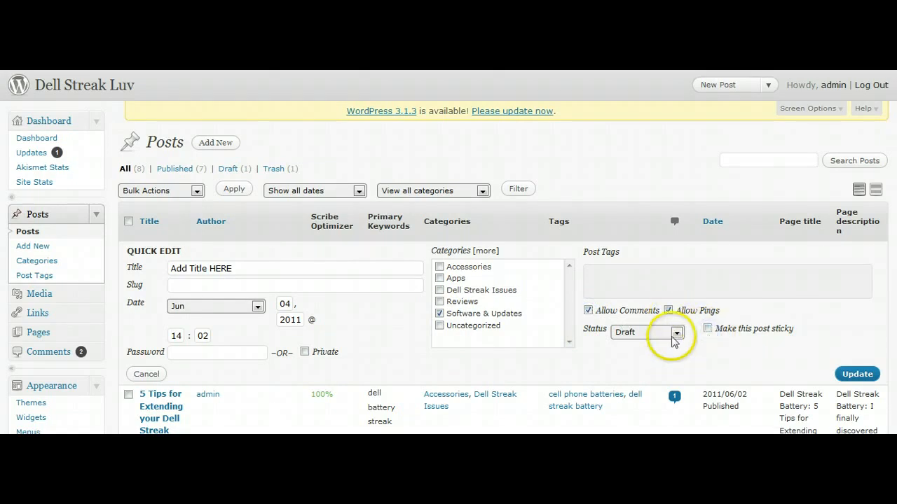
click(675, 332)
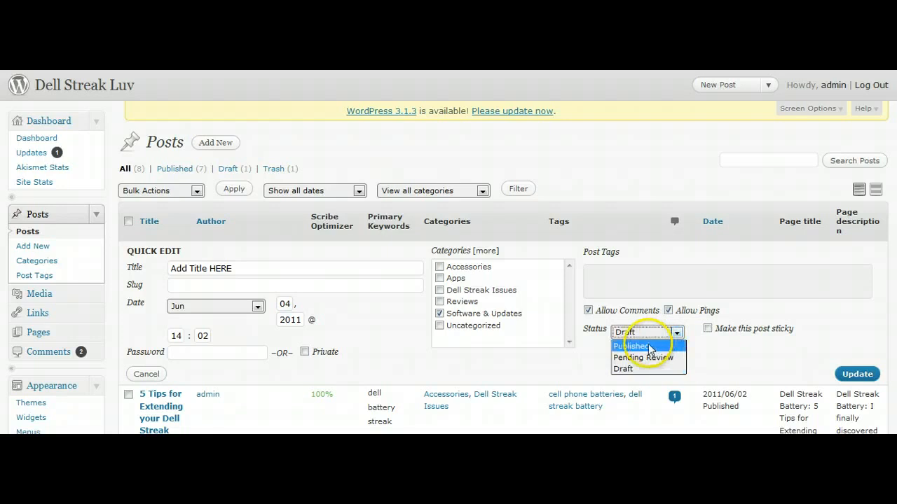
mouse_move(623, 369)
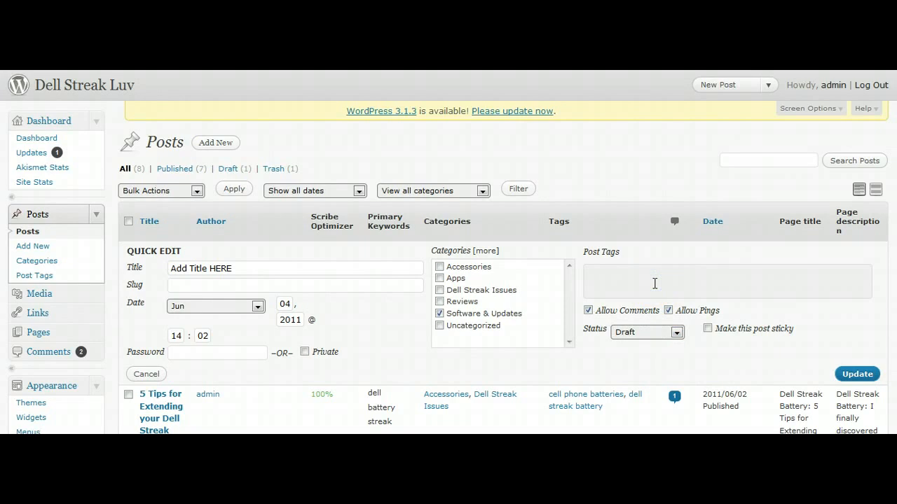
text(add tags here)
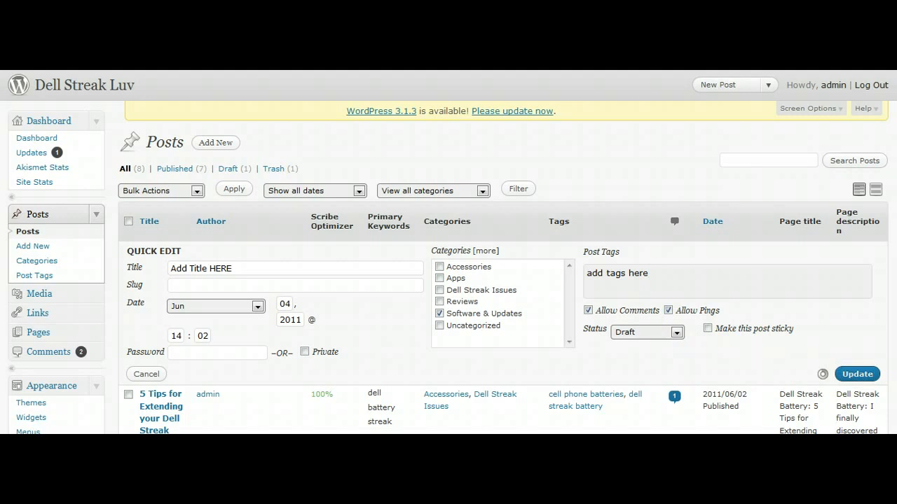
click(857, 374)
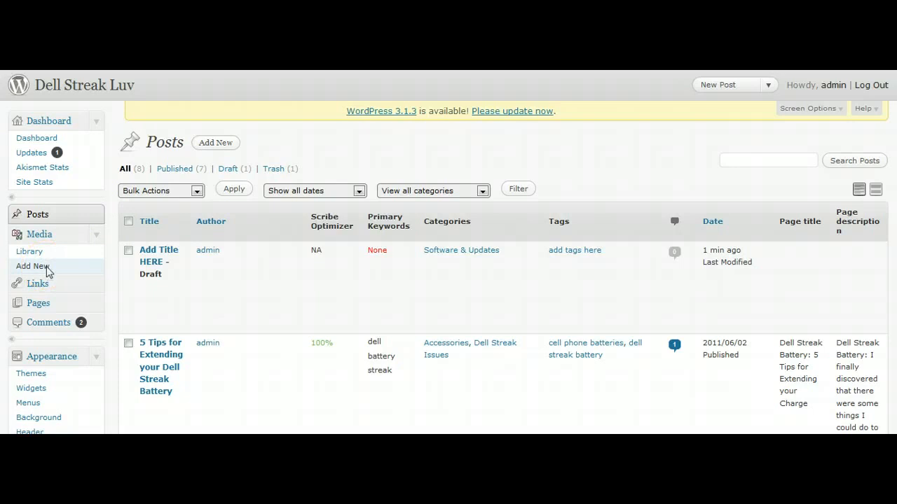
- Upload icon images 13, 14 and 15 through Media > Add New
click(34, 264)
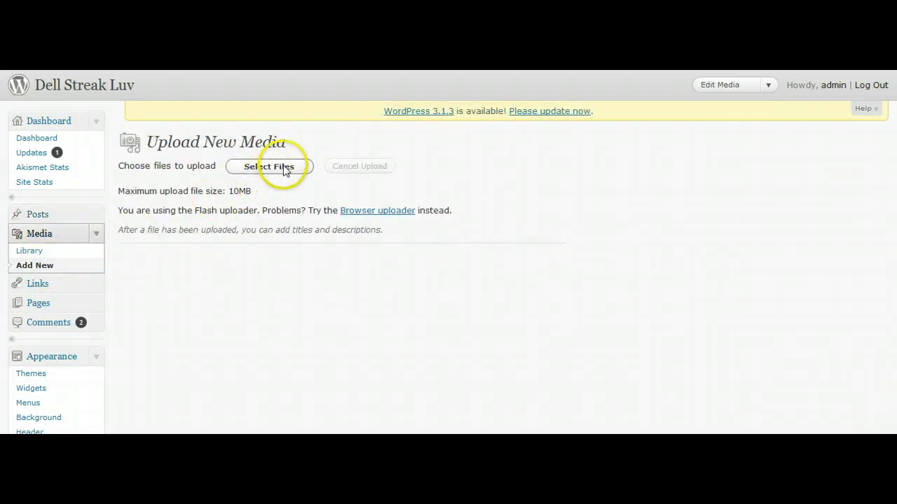
click(269, 166)
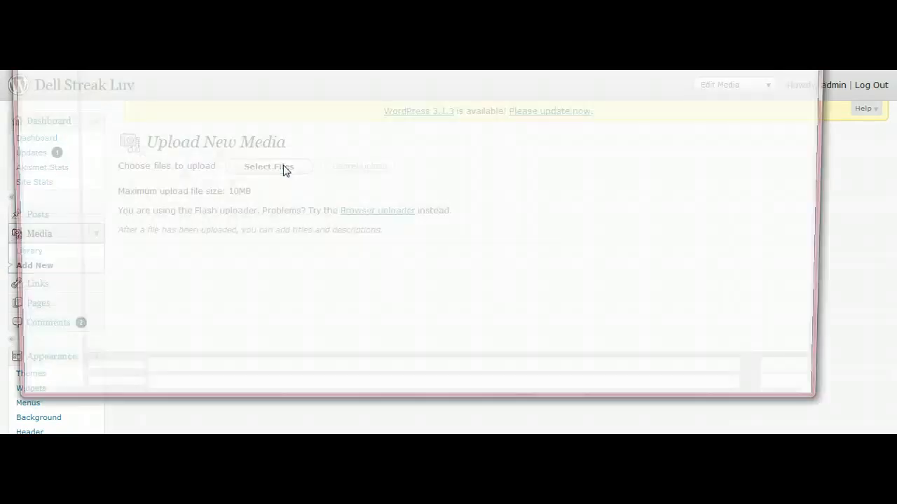
click(268, 167)
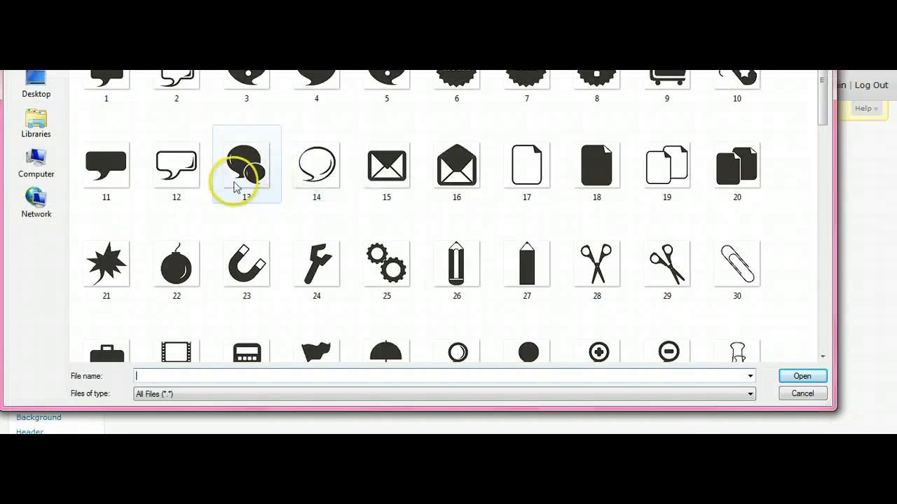
click(246, 165)
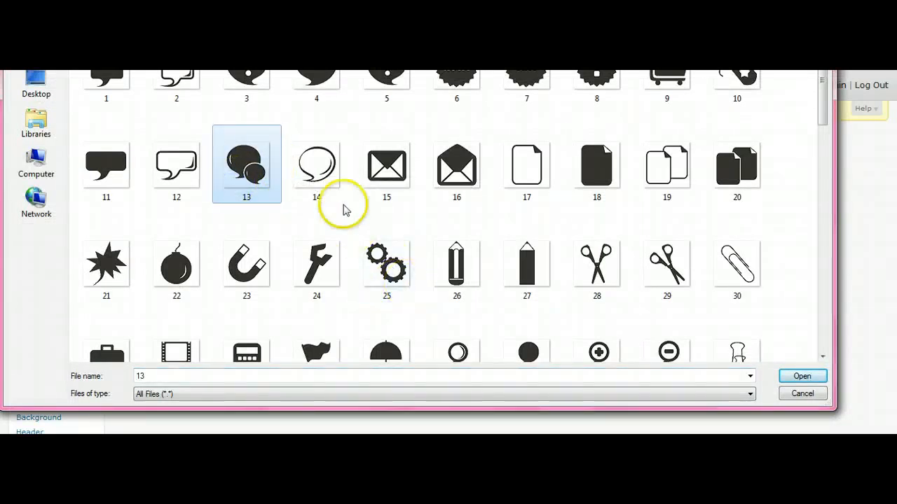
click(386, 165)
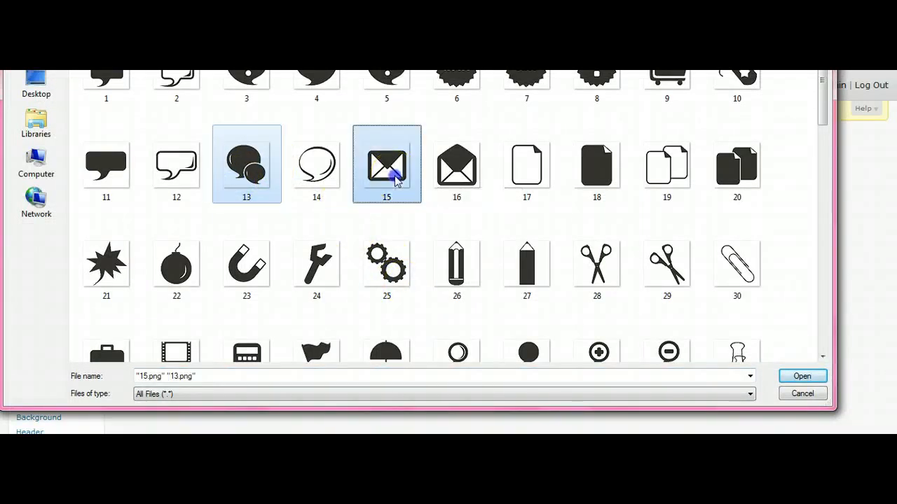
click(316, 166)
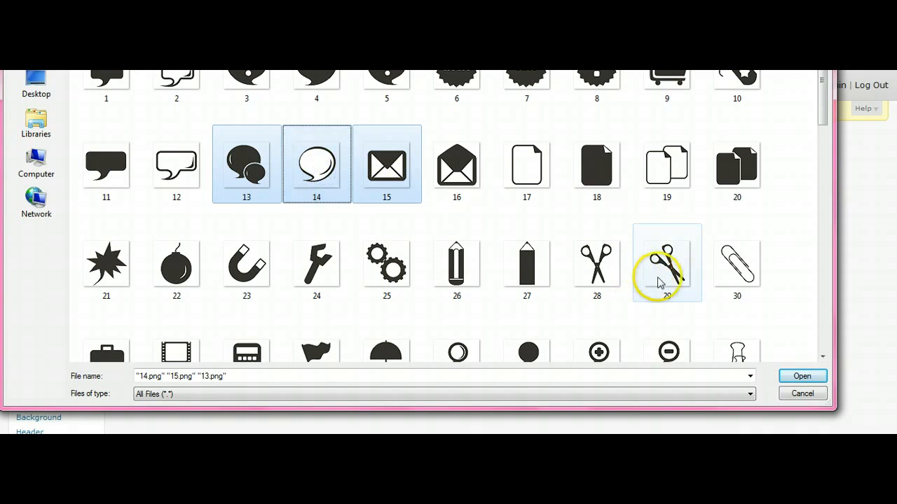
click(802, 377)
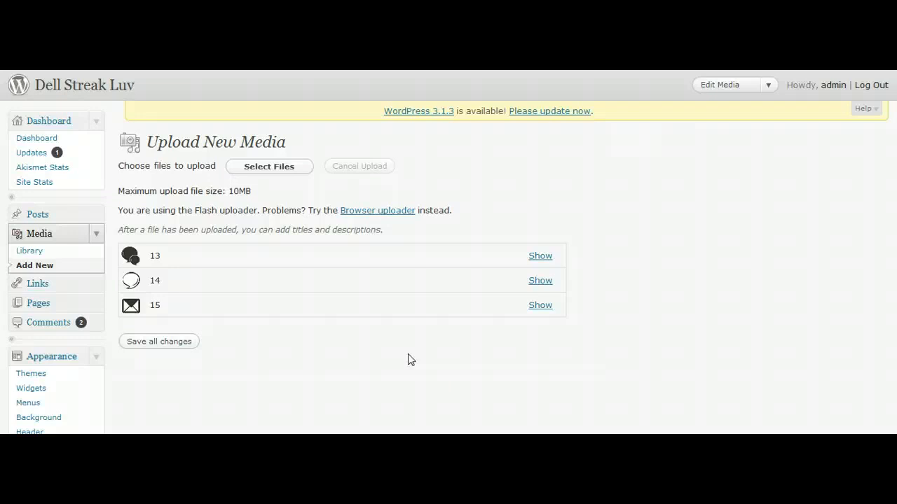
mouse_move(540, 256)
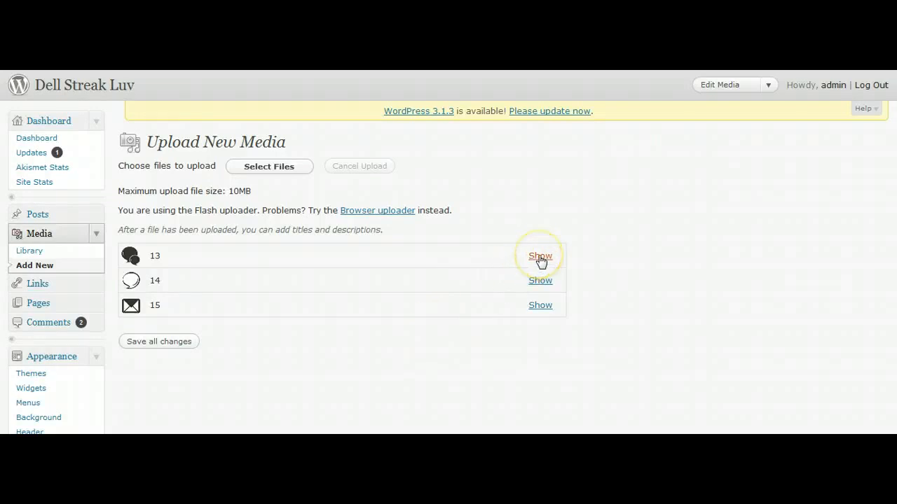
click(541, 255)
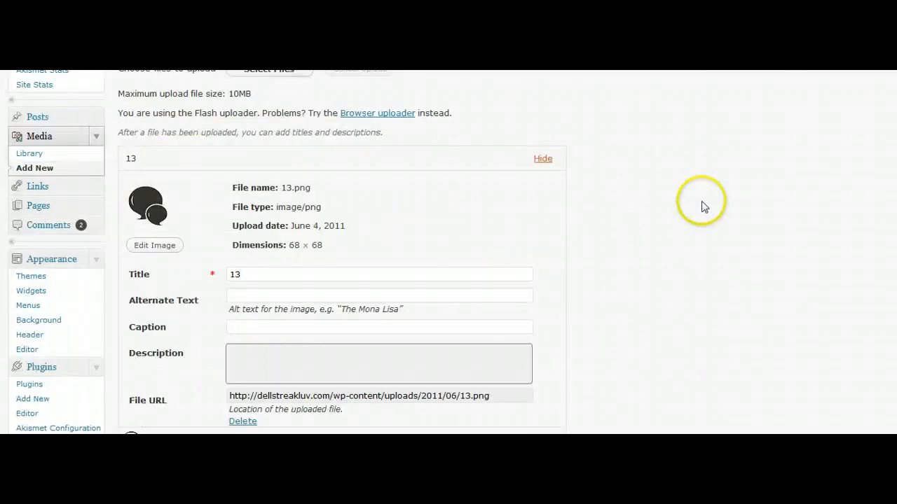
scroll(down, 3)
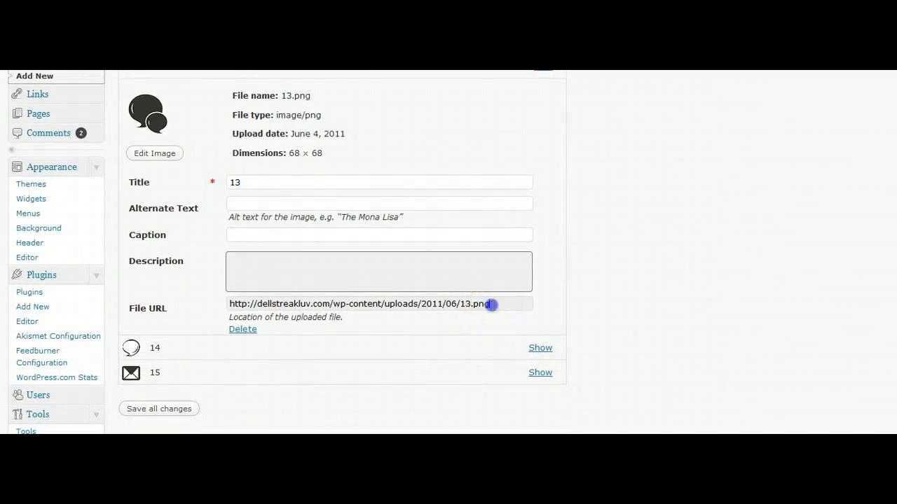
triple_click(378, 304)
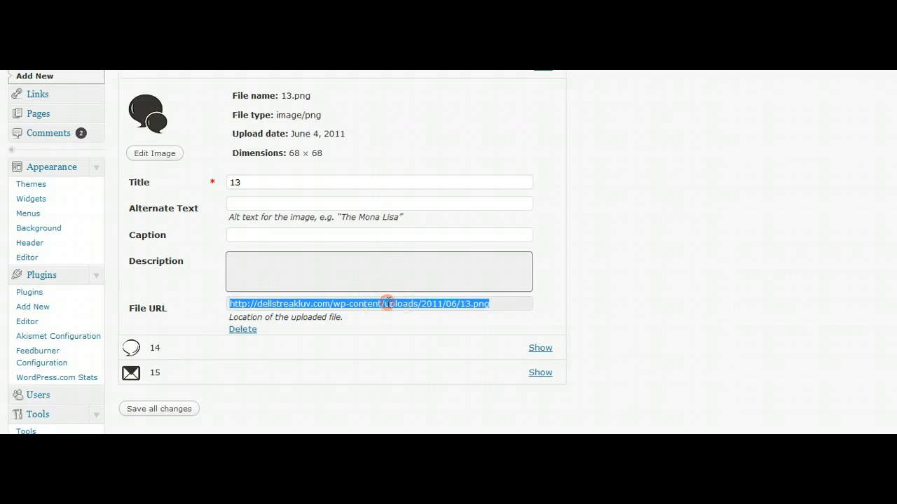
mouse_move(405, 348)
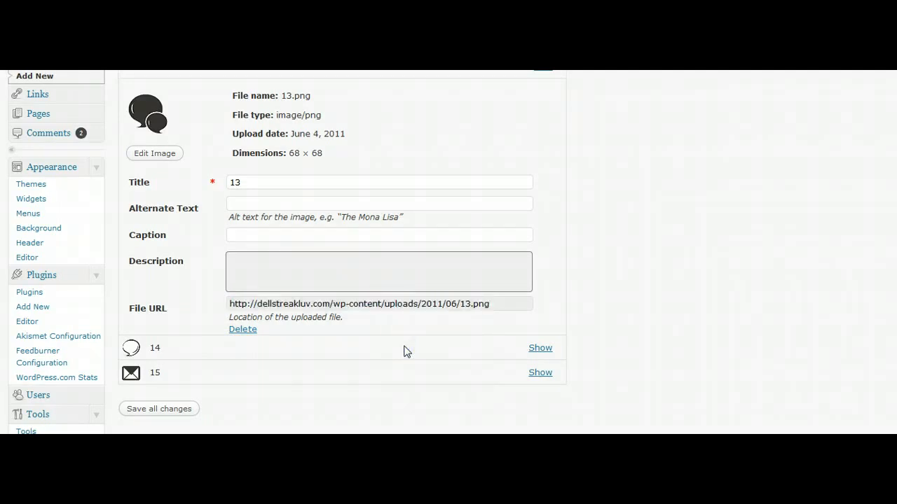
mouse_move(216, 210)
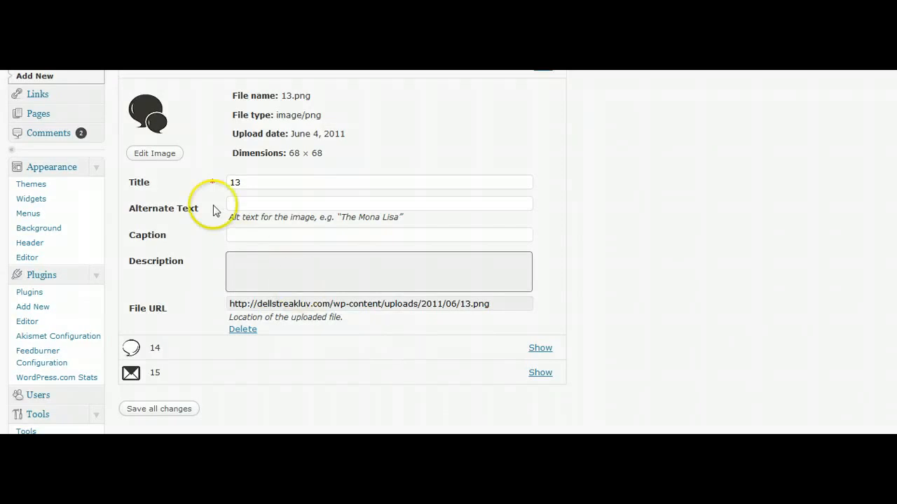
mouse_move(727, 137)
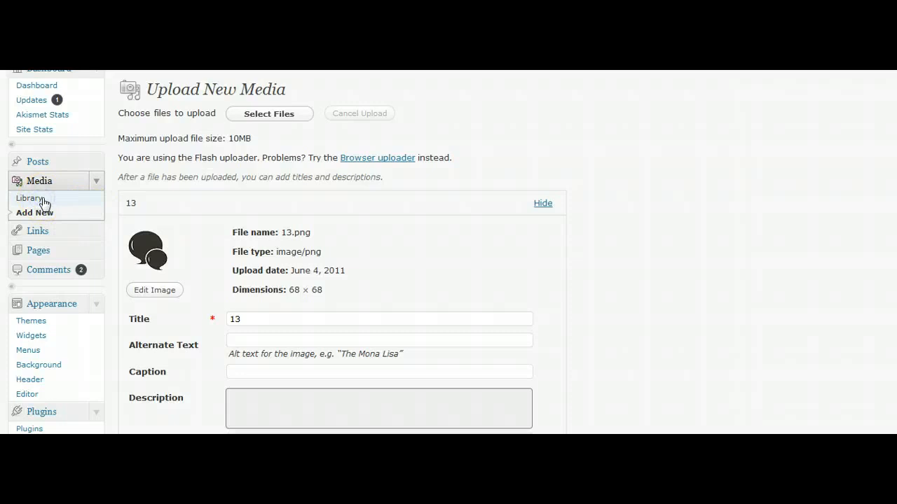
- Open the android.jpg image from the Media Library and select its File URL
click(30, 198)
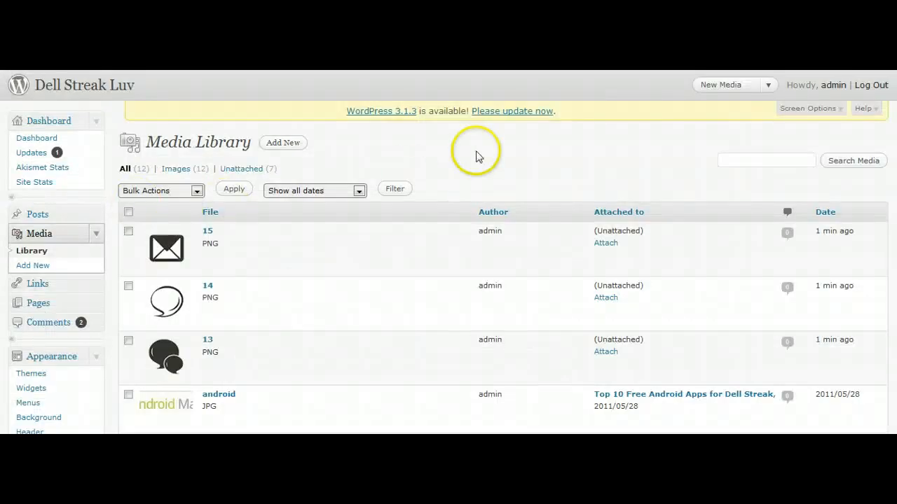
scroll(down, 3)
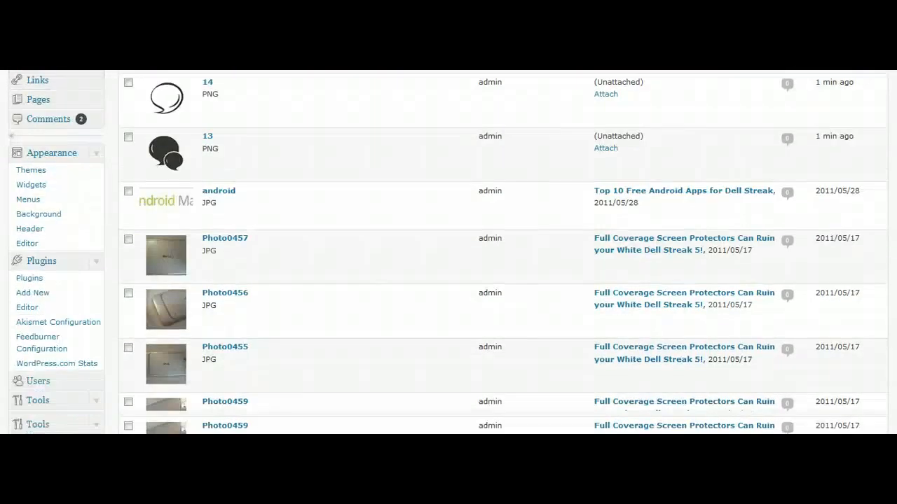
scroll(down, 3)
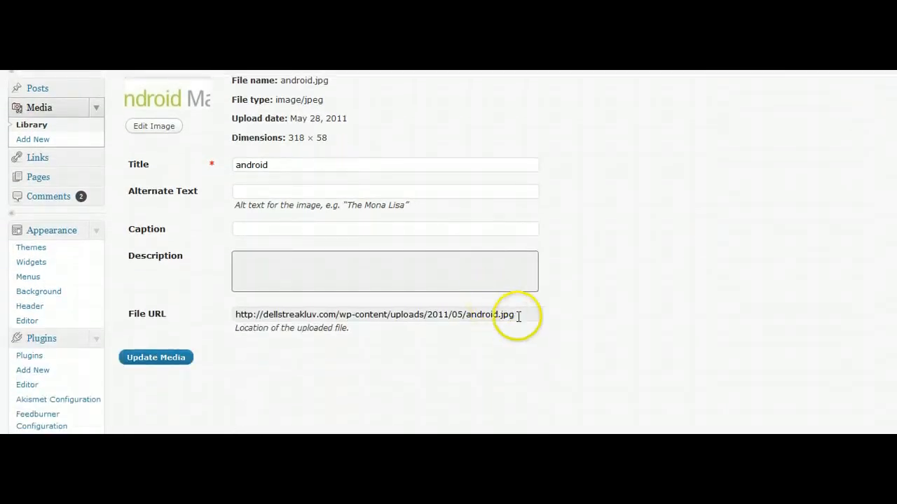
triple_click(385, 314)
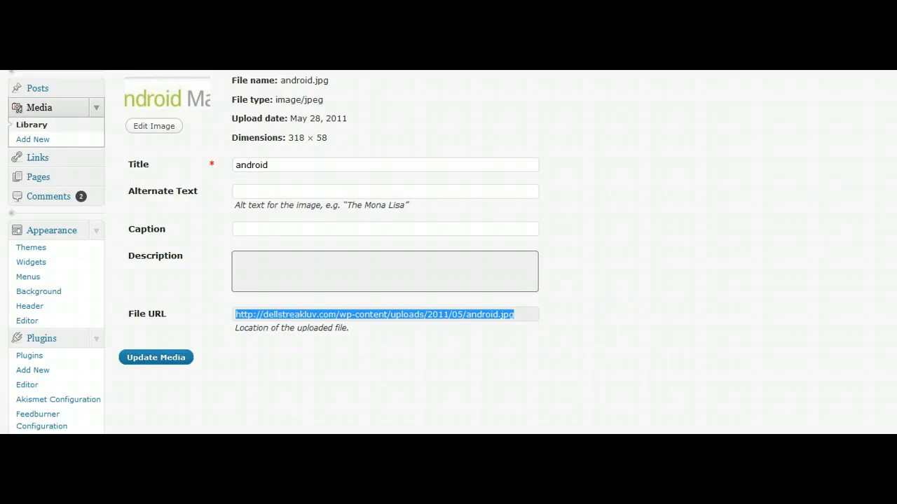
scroll(up, 3)
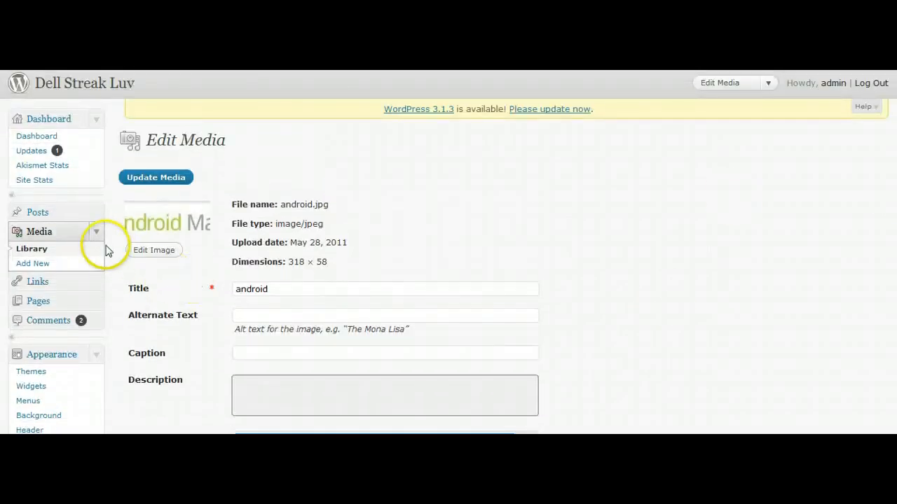
click(39, 231)
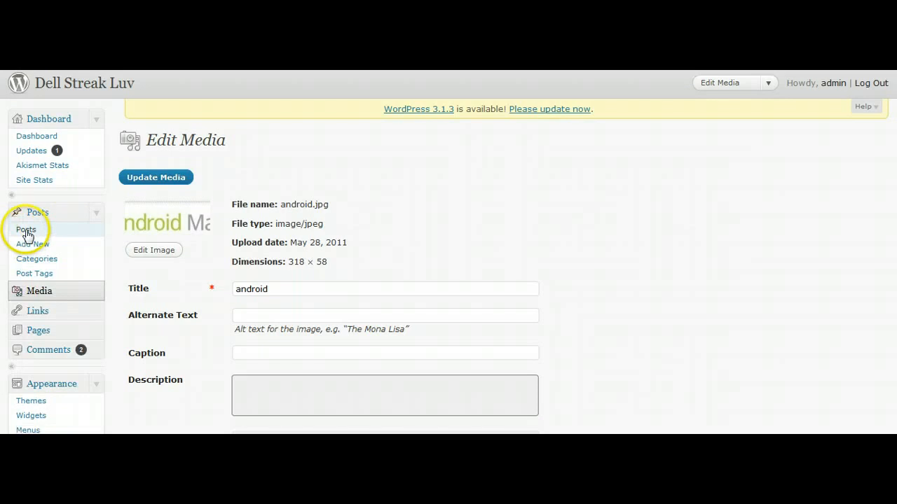
- Open the 'Add Title HERE' draft from the posts list and start adding an image
click(26, 230)
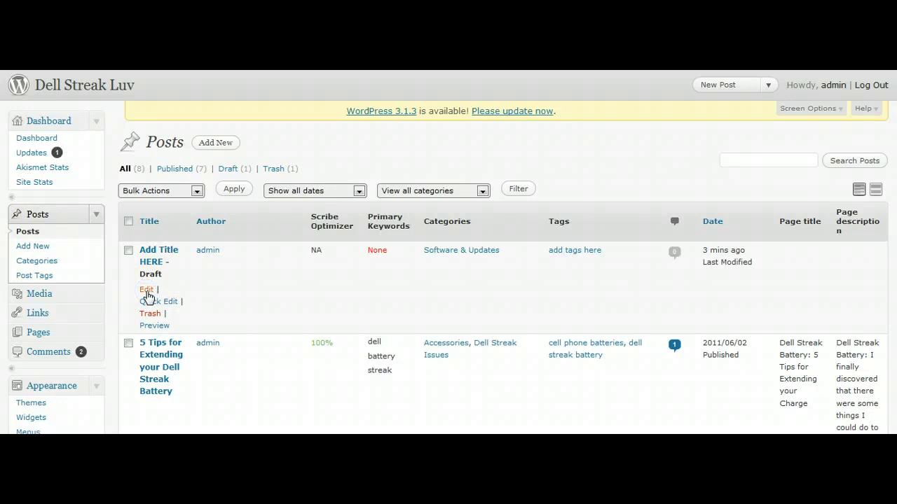
click(146, 289)
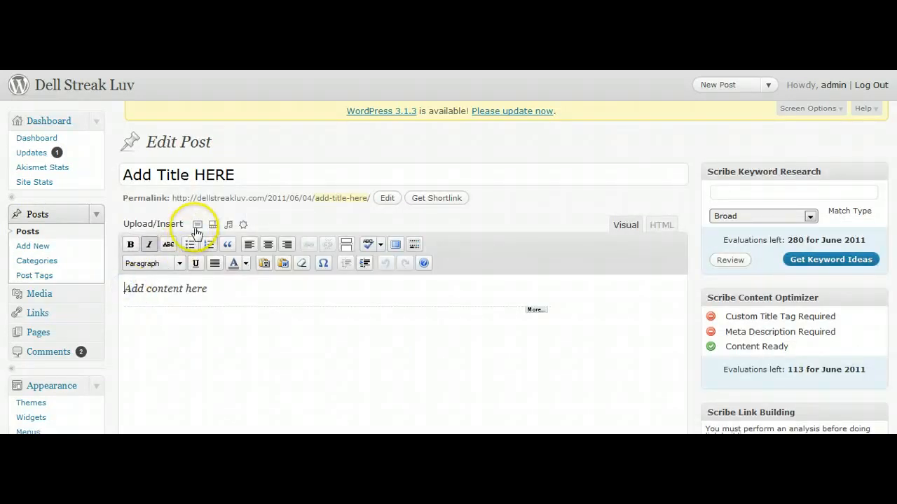
click(197, 224)
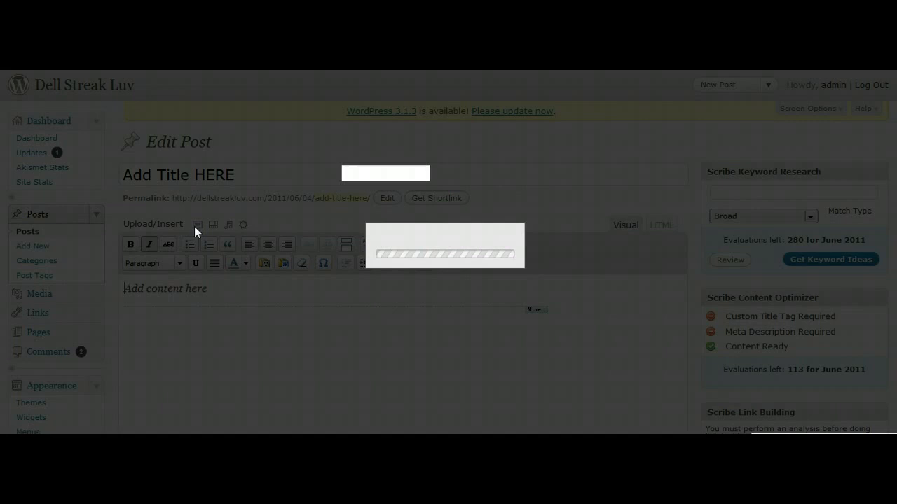
- Insert envelope image 15 from the Media Library, left-aligned at full size
click(198, 224)
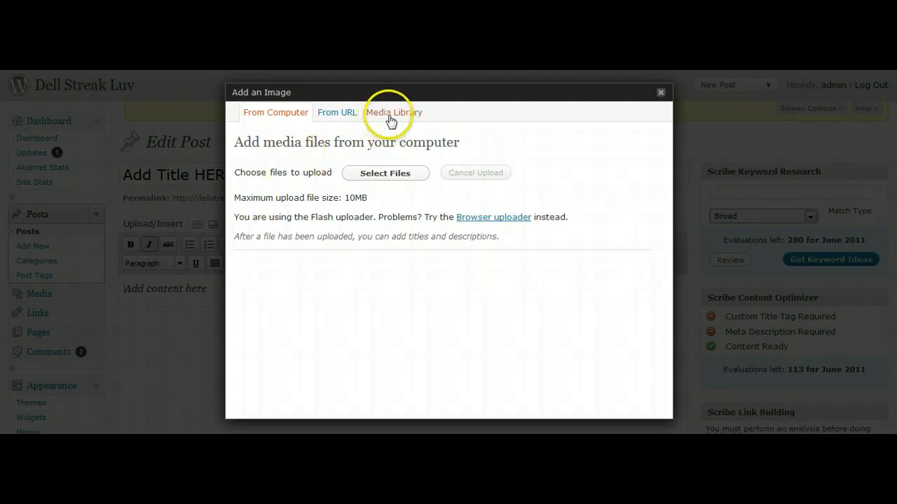
click(394, 112)
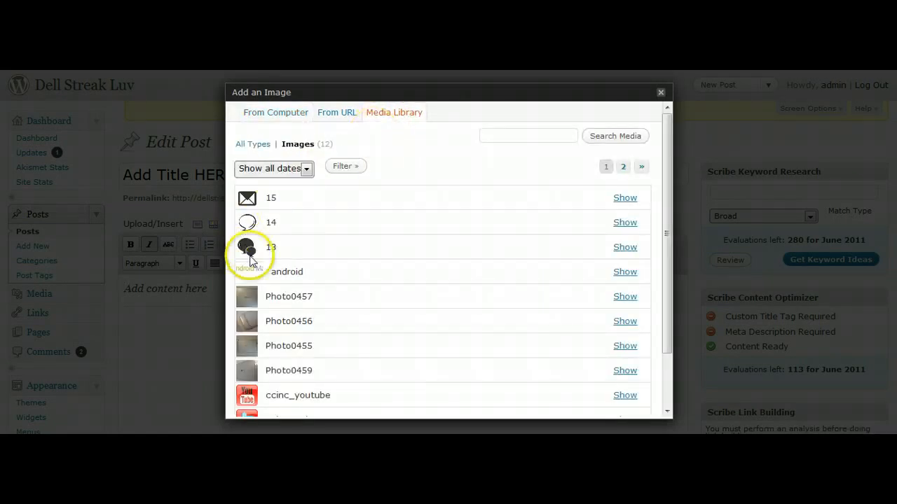
mouse_move(606, 203)
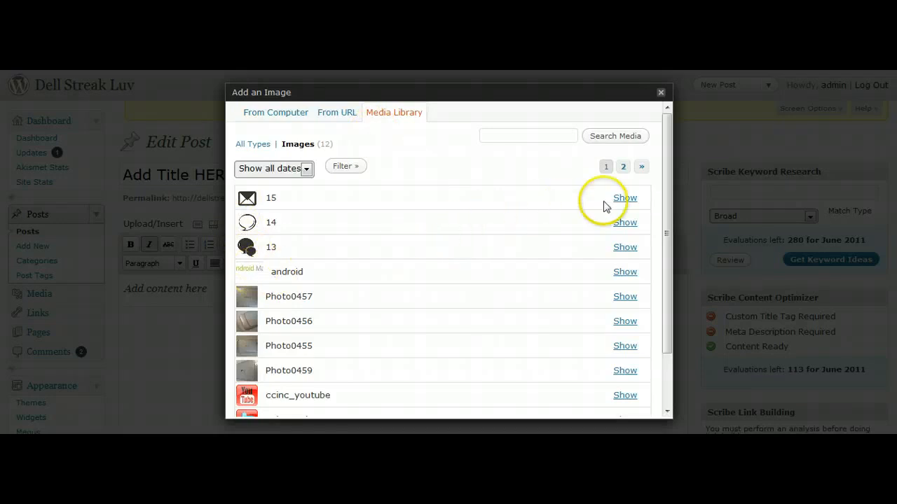
click(624, 197)
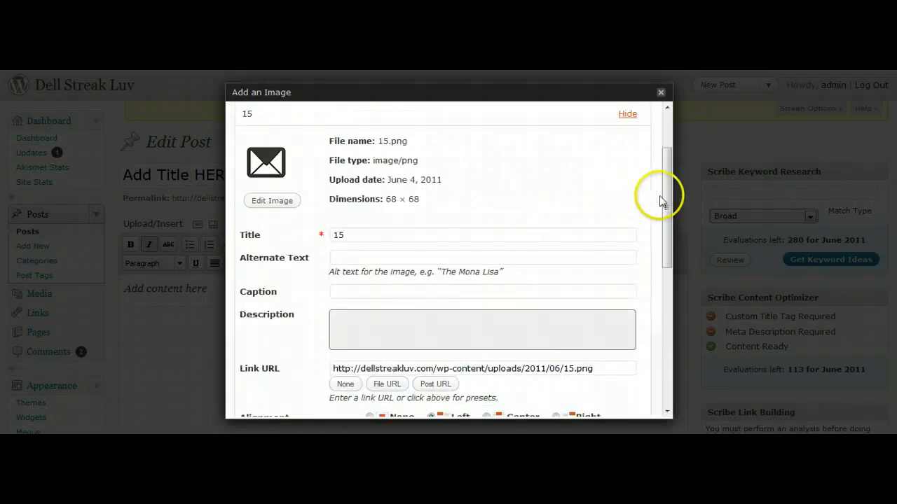
scroll(down, 3)
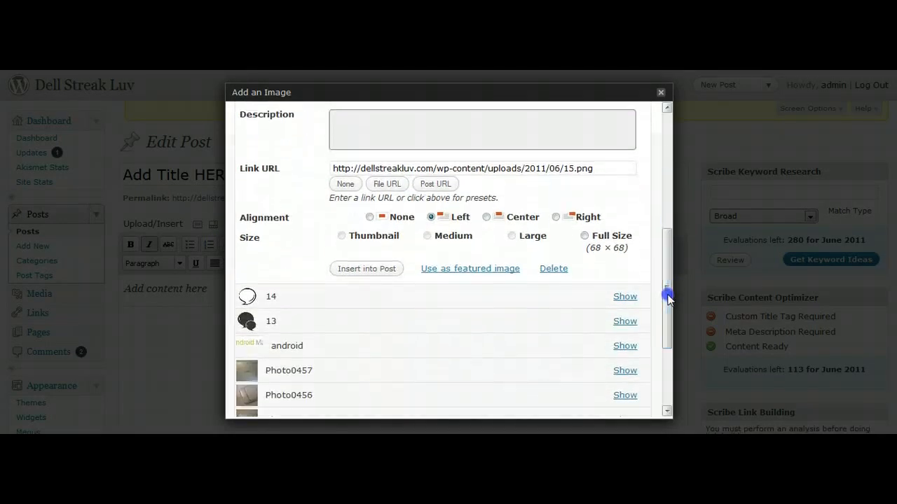
click(487, 217)
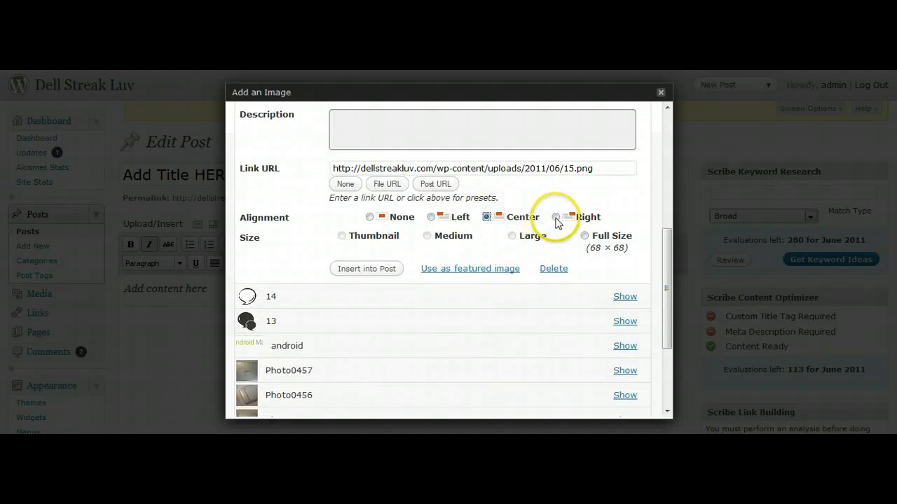
click(431, 217)
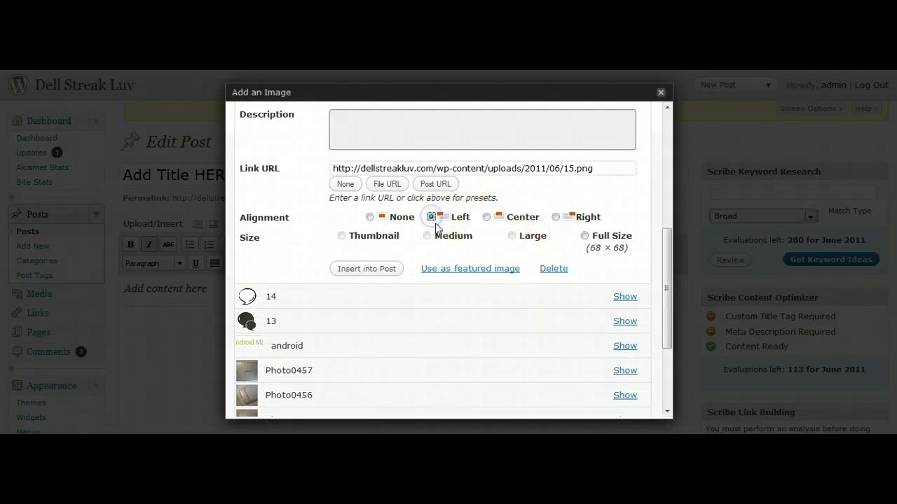
click(427, 236)
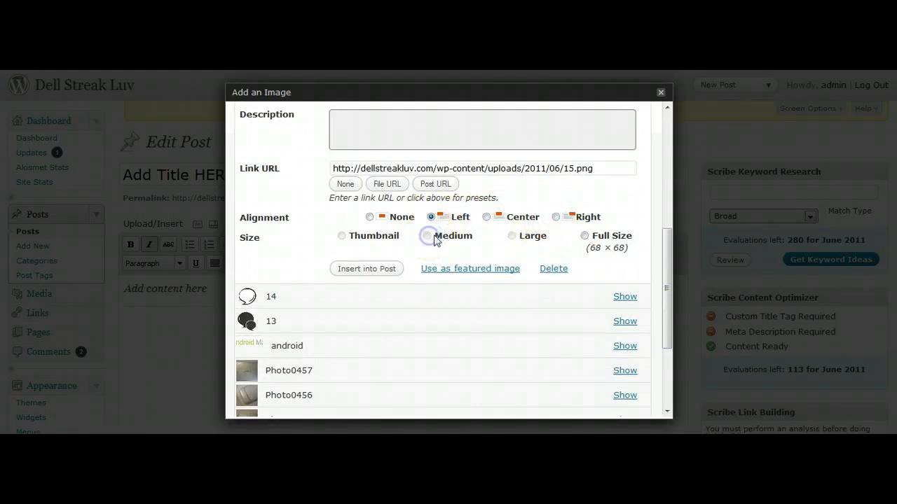
click(585, 236)
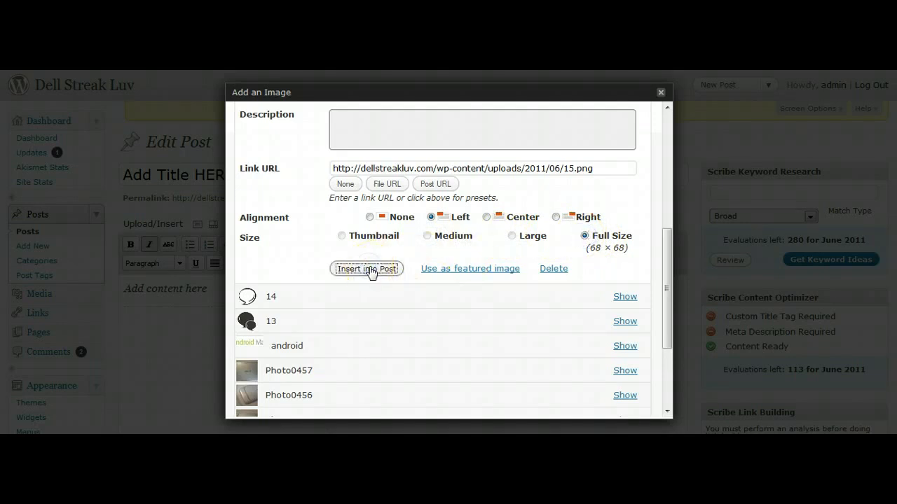
click(366, 268)
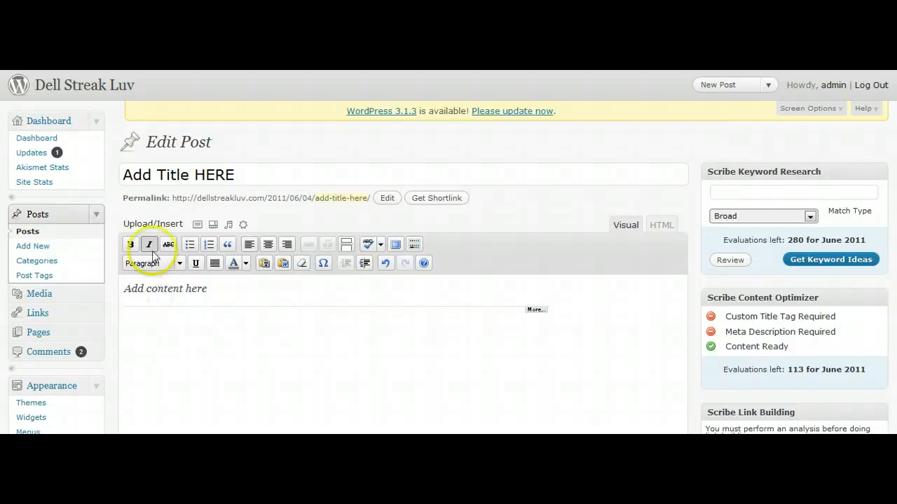
click(198, 224)
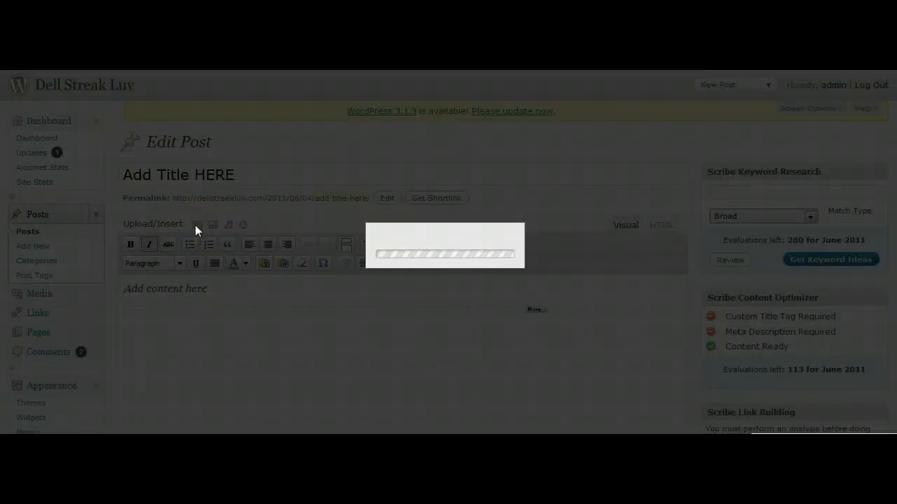
- Reopen Add an Image, view the From URL option, then return to From Computer
click(197, 224)
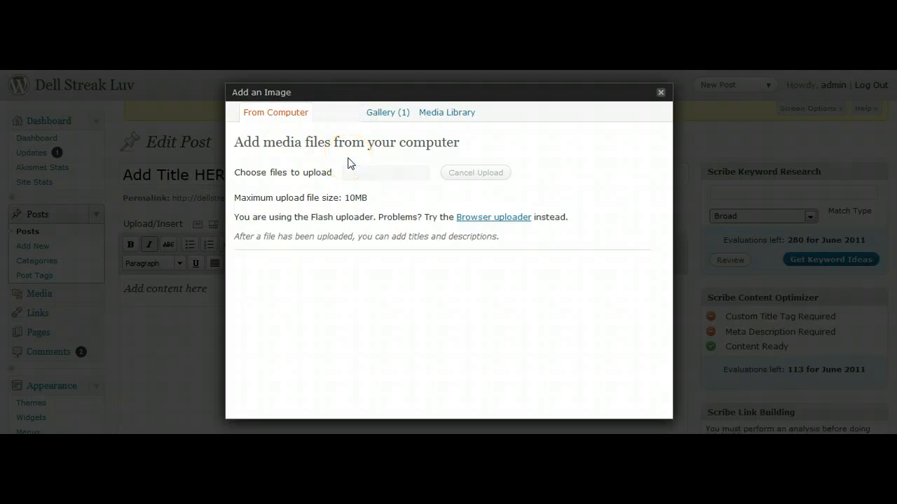
click(337, 112)
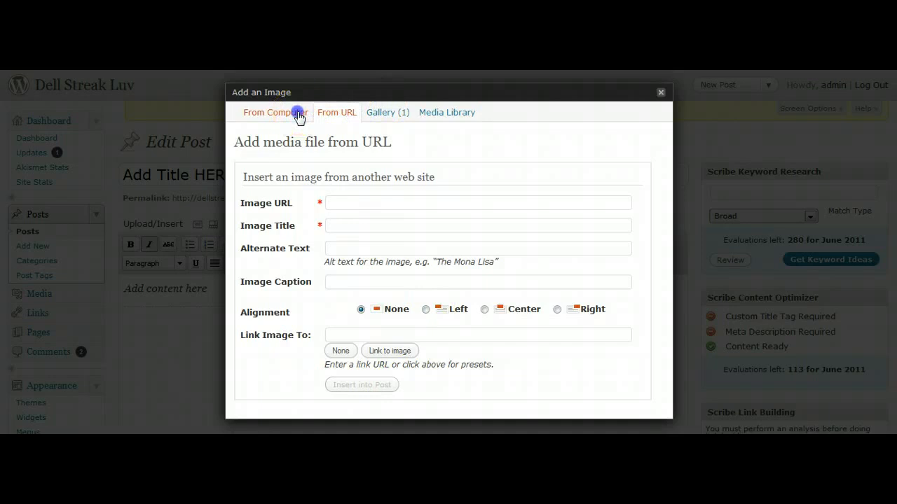
click(275, 112)
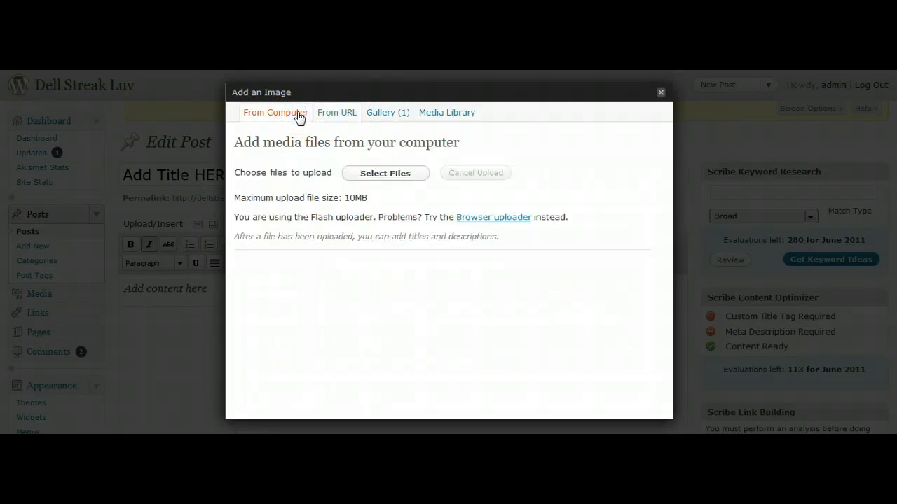
- Upload the gears icon file 25.png (68 × 68) from the computer
click(385, 172)
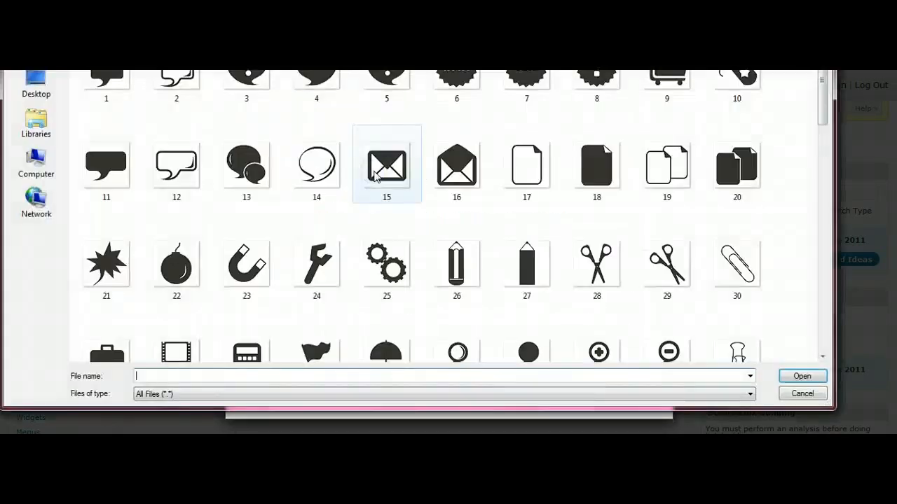
click(387, 262)
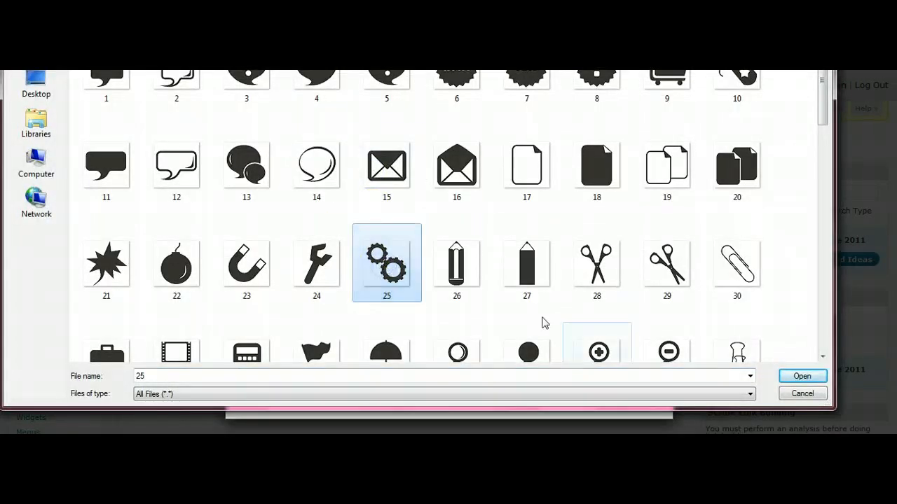
click(802, 376)
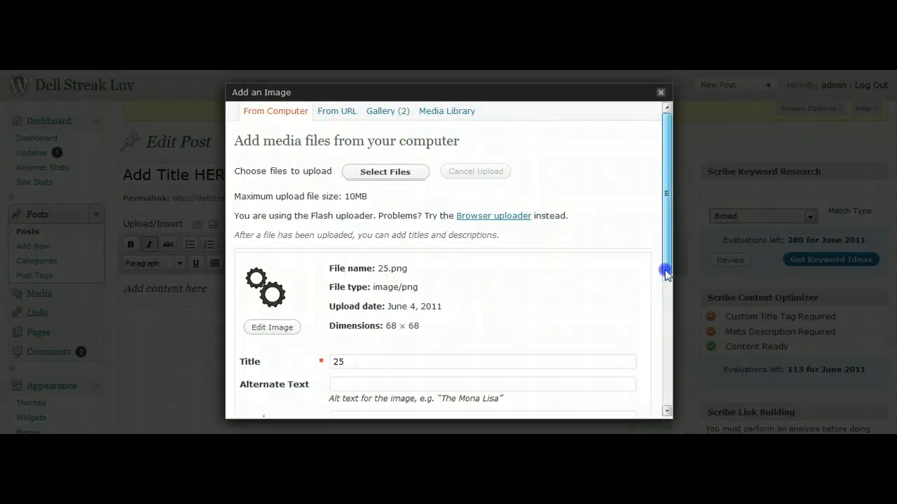
- Insert the uploaded gears image 25.png at the start of the draft's content
scroll(down, 3)
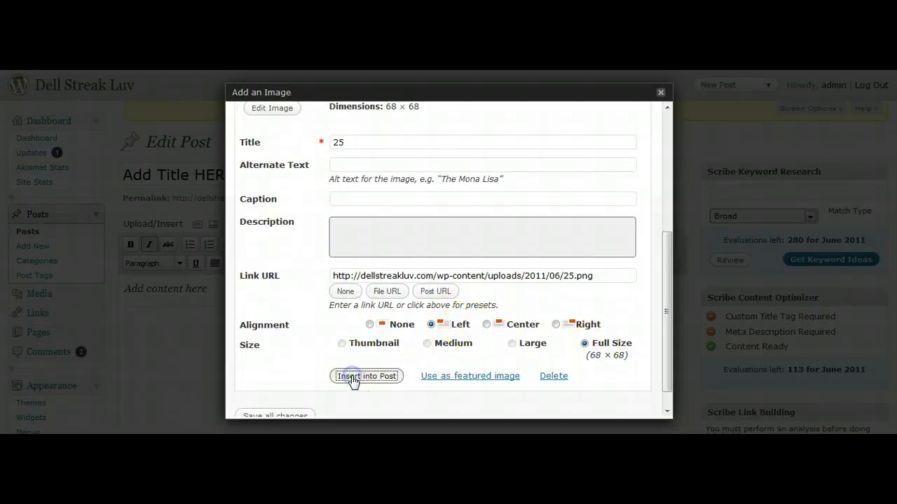
click(365, 377)
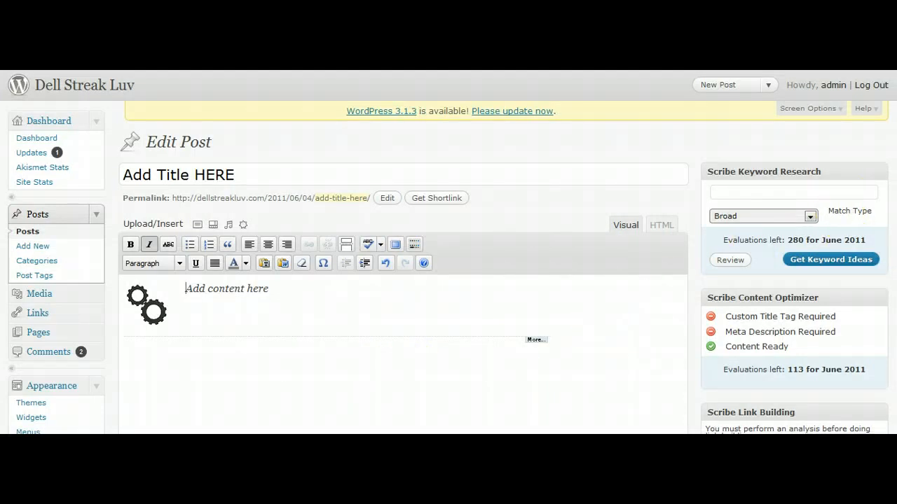
scroll(down, 3)
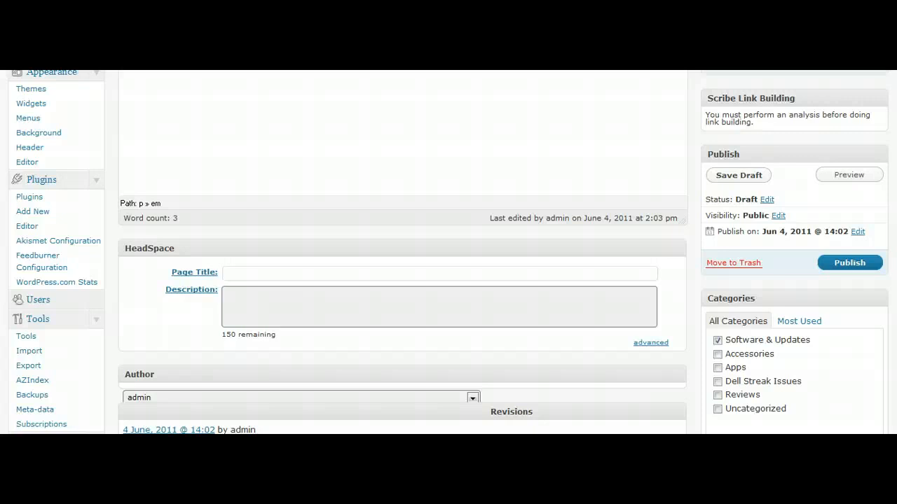
- Return to the admin Dashboard, where Add Title HERE appears under Recent Drafts
click(49, 119)
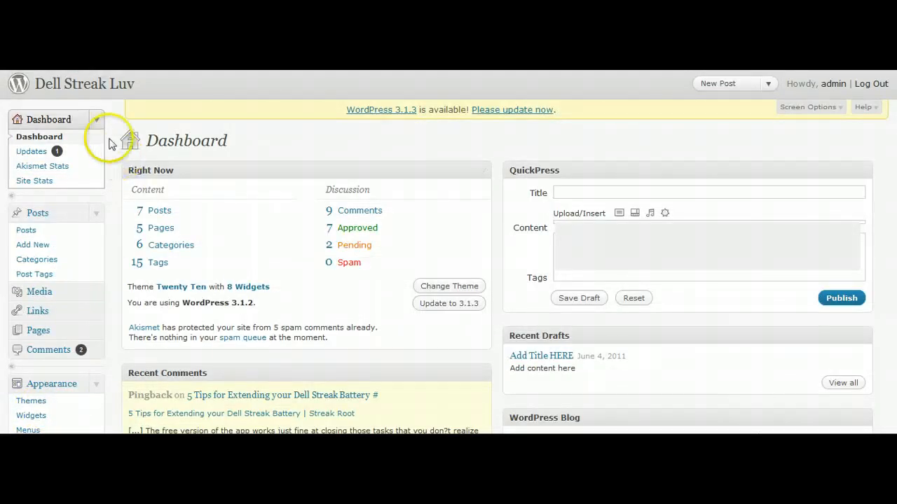
click(37, 213)
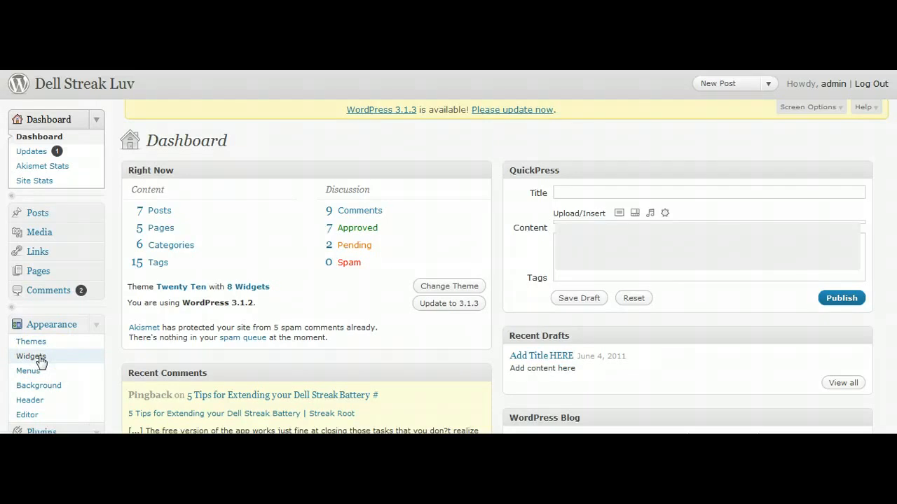
- On Appearance > Widgets, move Recent Posts above the Text widget in Primary Widget Area
click(30, 356)
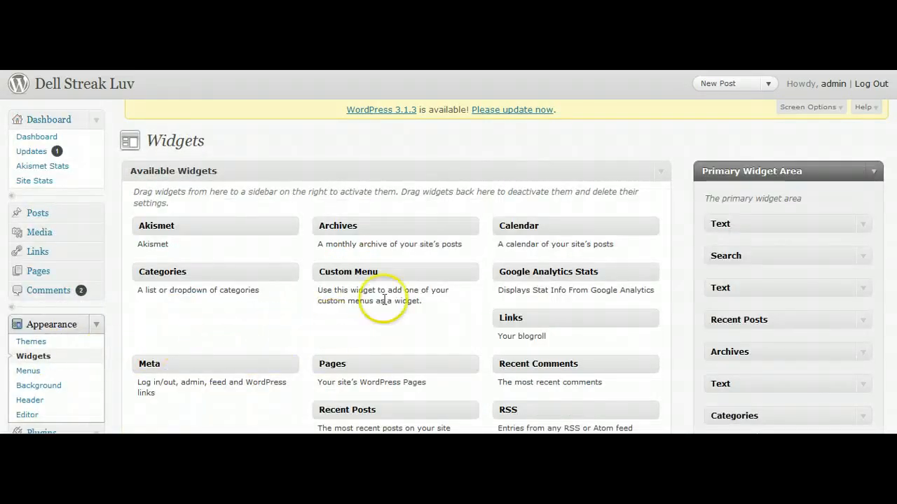
mouse_move(871, 227)
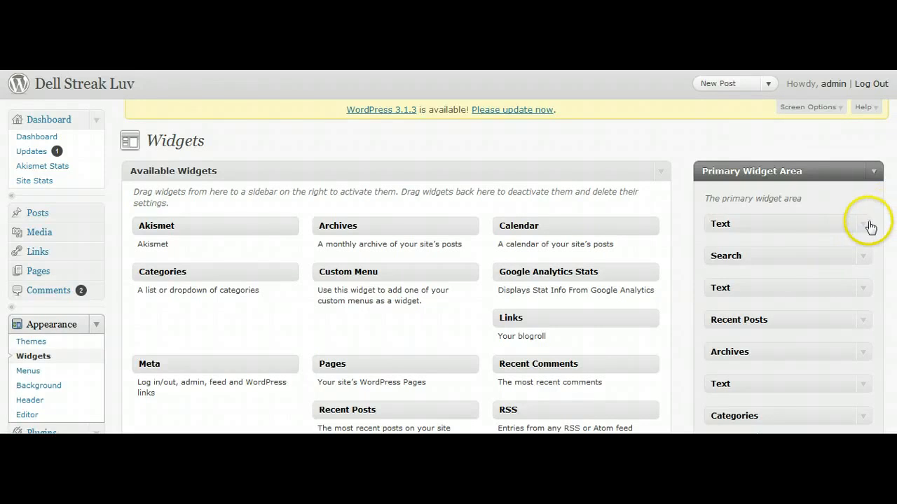
click(865, 223)
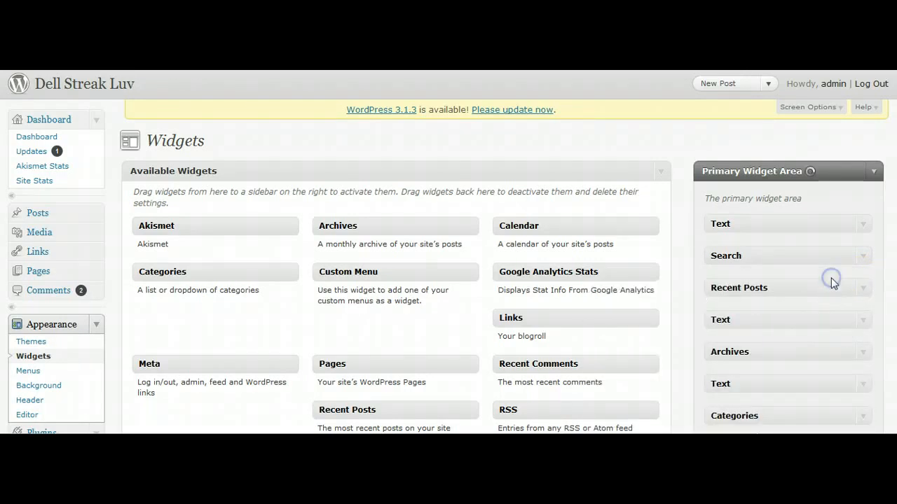
scroll(down, 3)
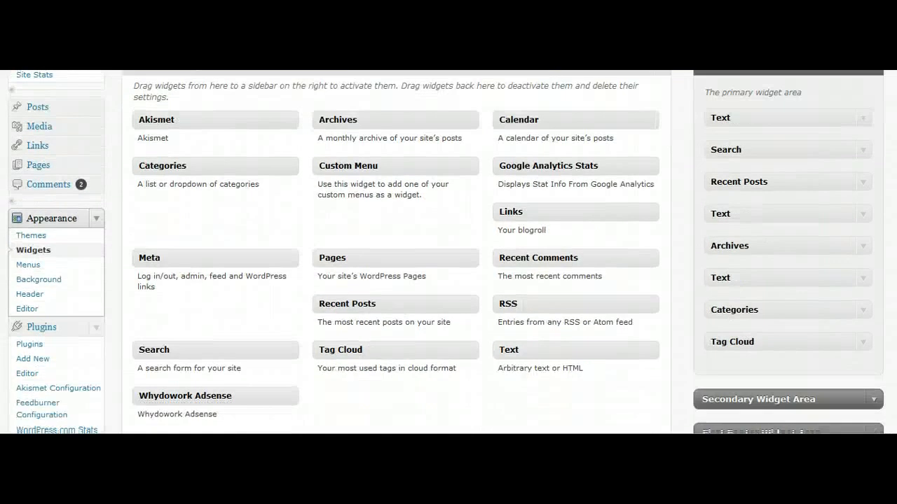
scroll(down, 3)
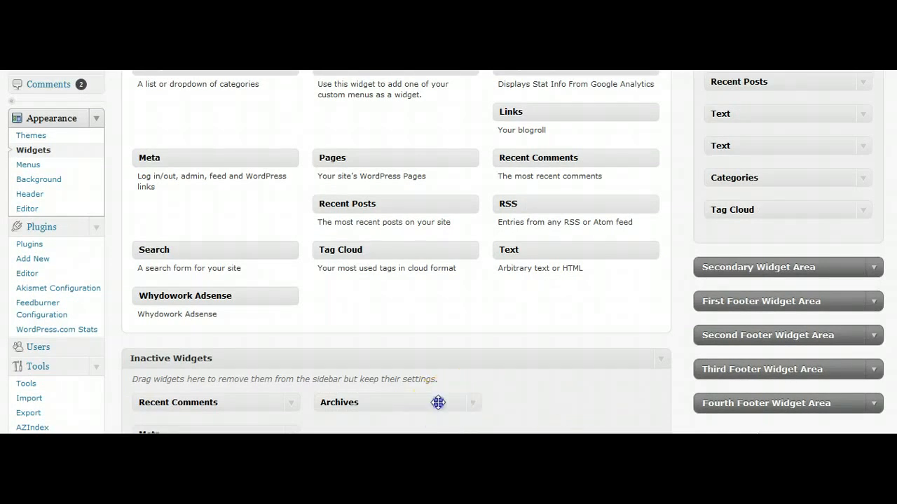
- Restore Archives between the Text widgets and add a collapsed Links widget at the bottom
drag(438, 403, 800, 131)
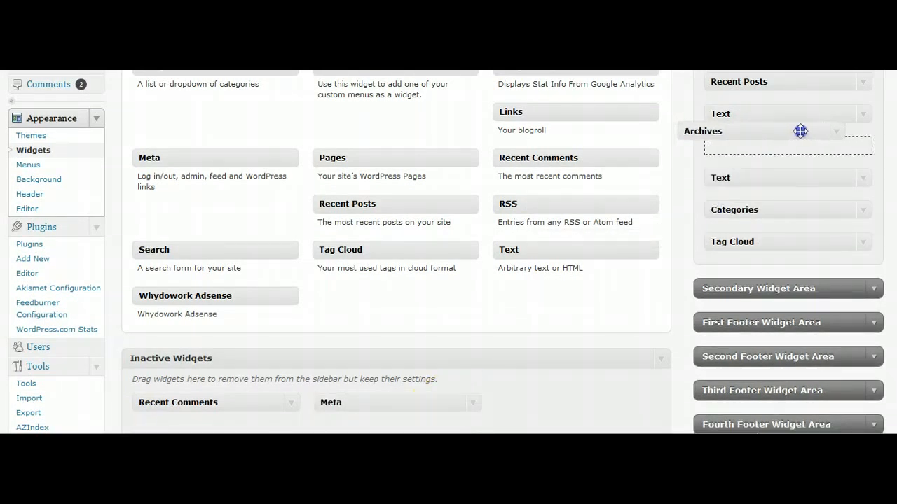
scroll(down, 3)
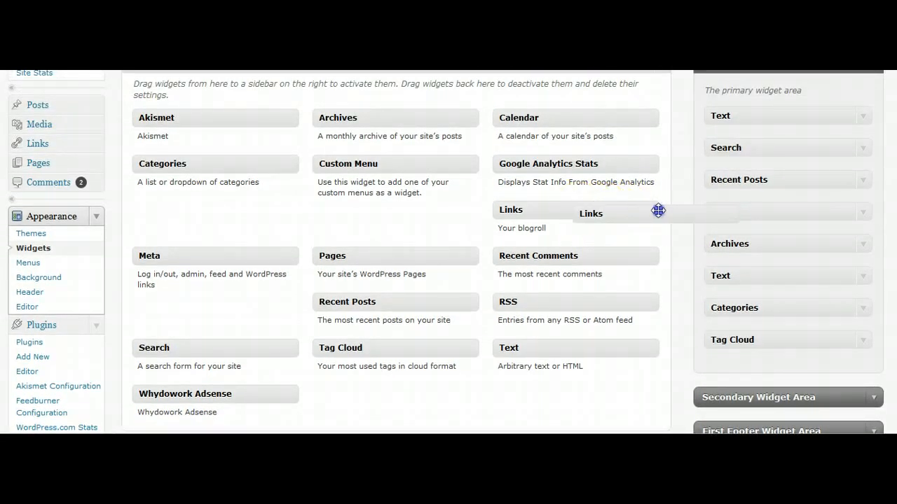
drag(657, 210, 790, 371)
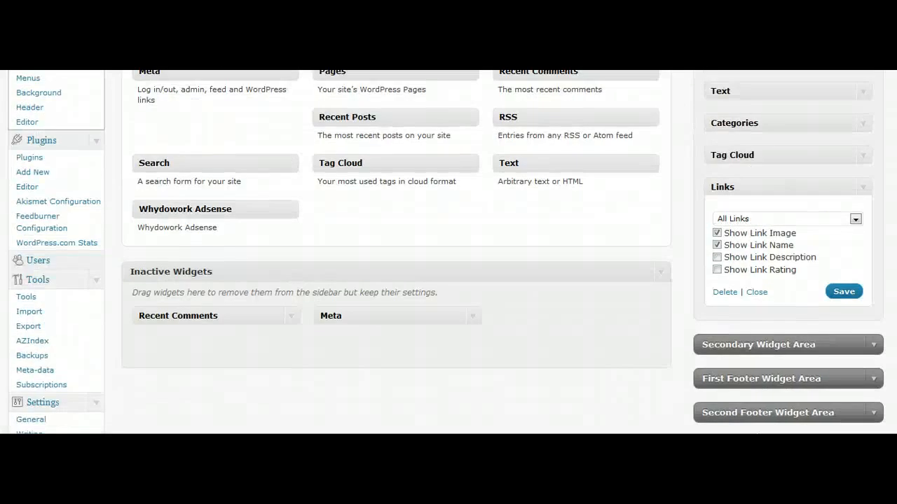
click(843, 292)
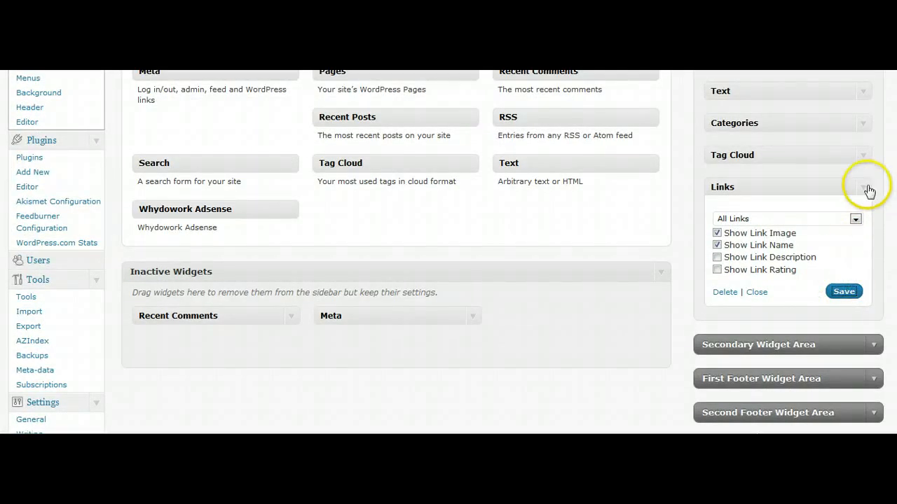
click(867, 190)
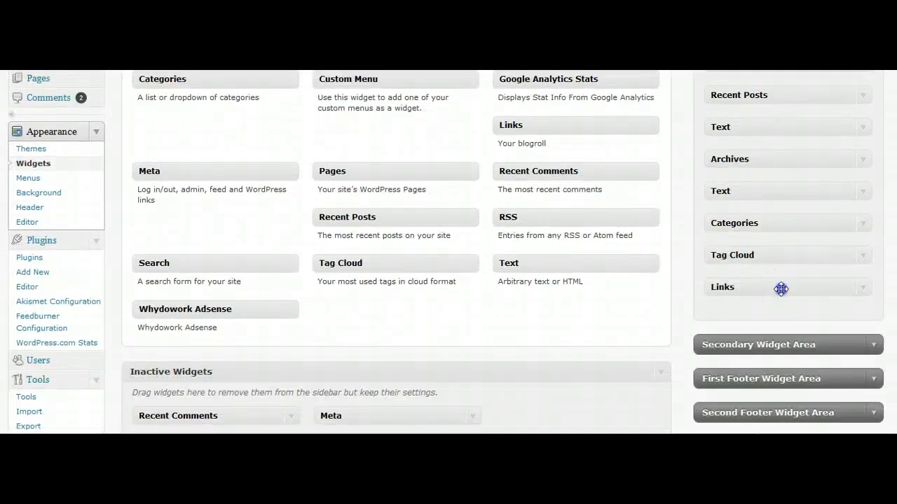
- Move Links to Inactive Widgets and add a new Text widget below Tag Cloud
drag(781, 288, 571, 418)
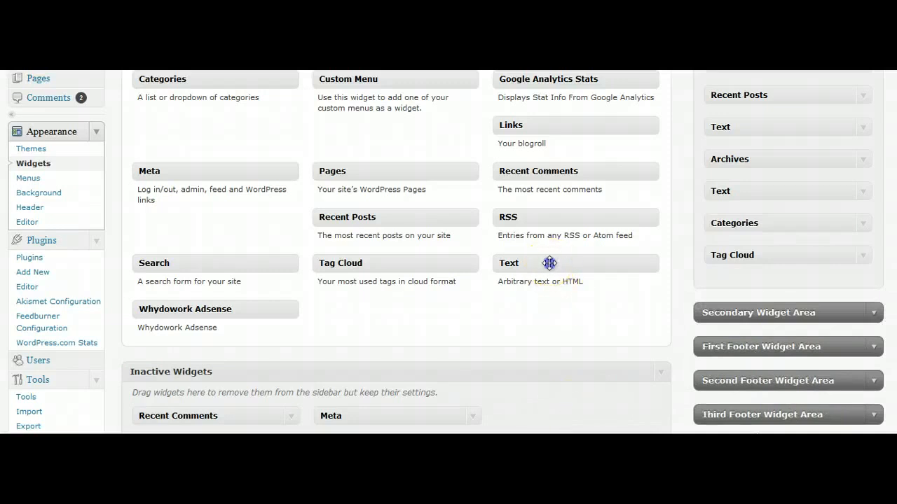
drag(550, 262, 734, 275)
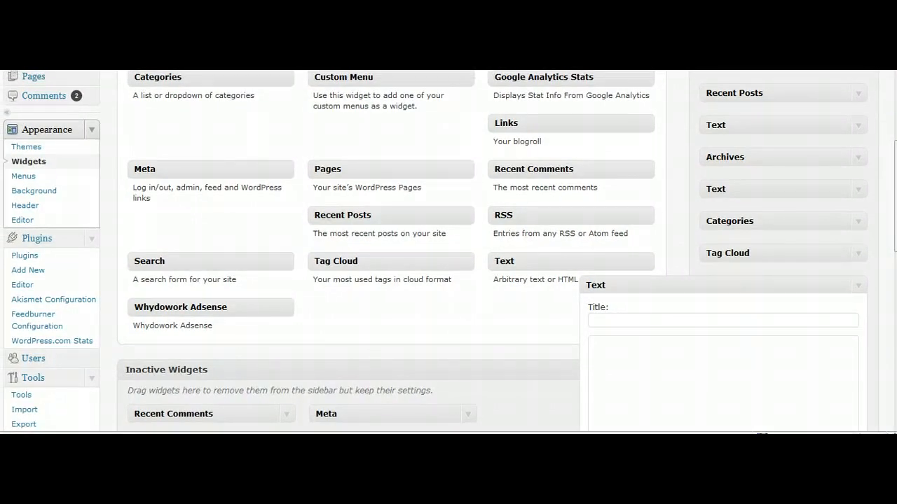
- Save the Text widget titled 'Give Your Widget a Title' with body 'add your code here'
scroll(down, 3)
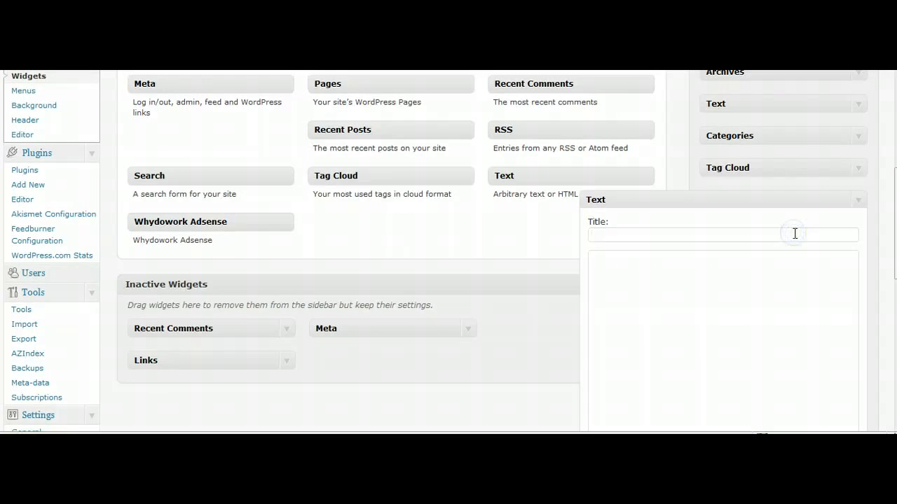
text(Give Your Wi)
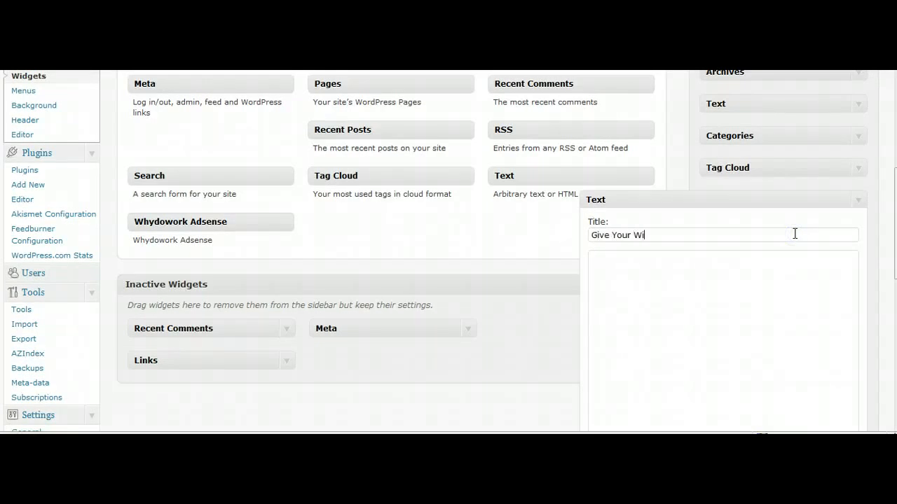
text(dget a Title)
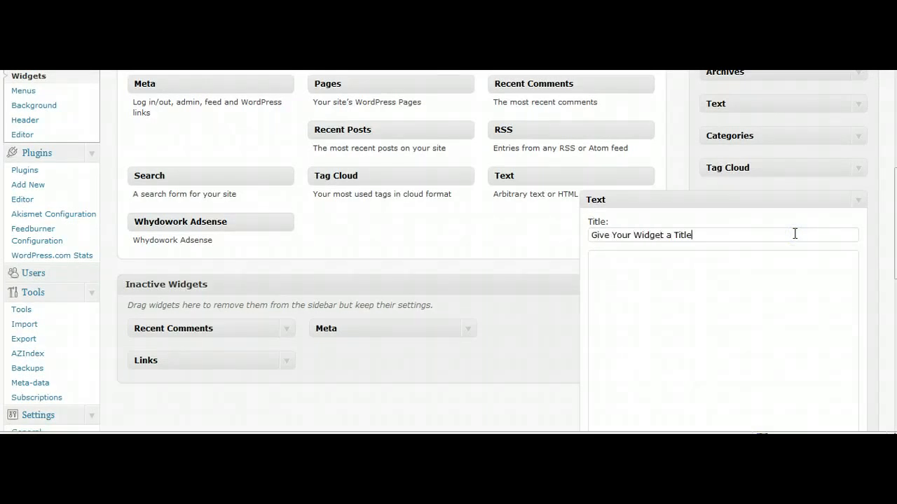
text(add your code here)
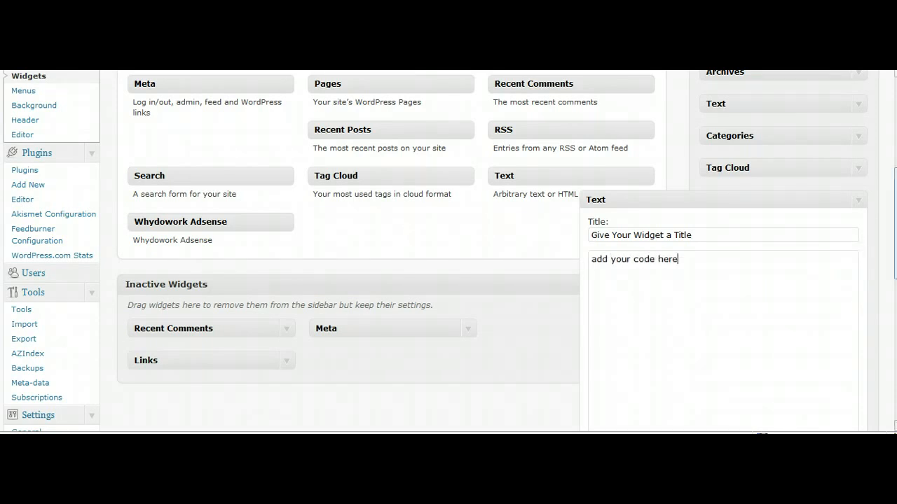
scroll(down, 3)
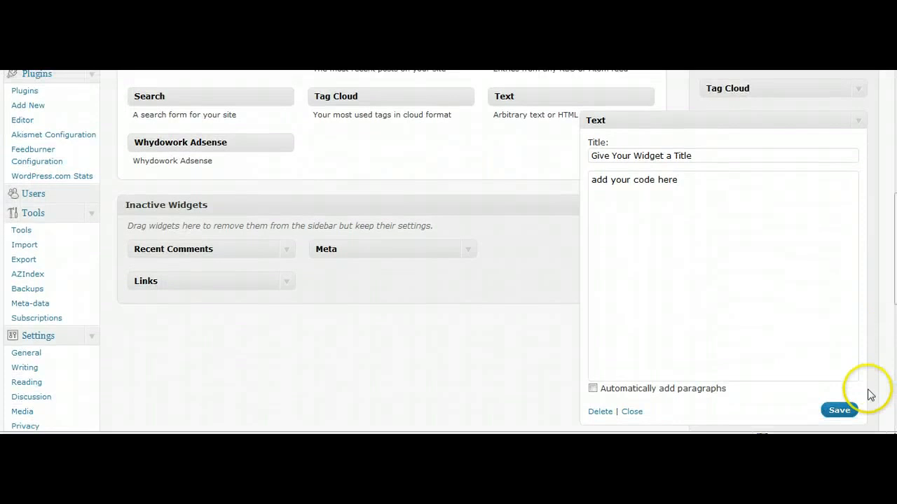
click(839, 410)
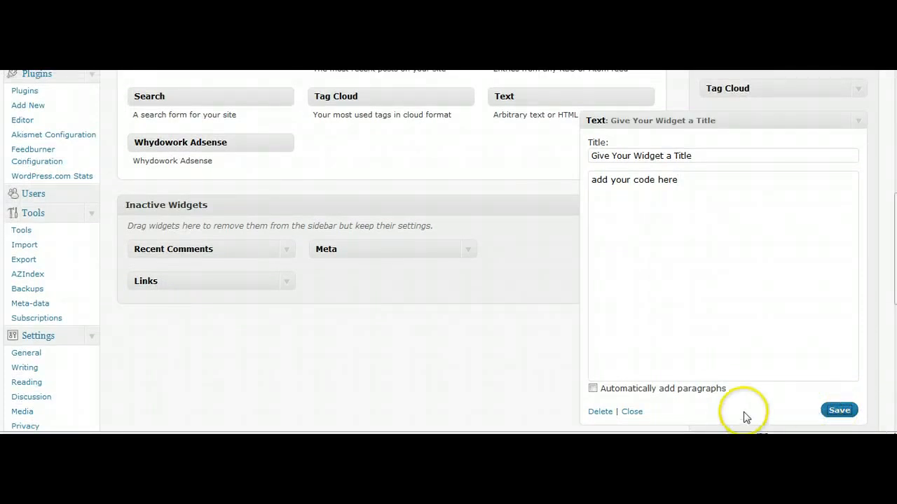
click(631, 411)
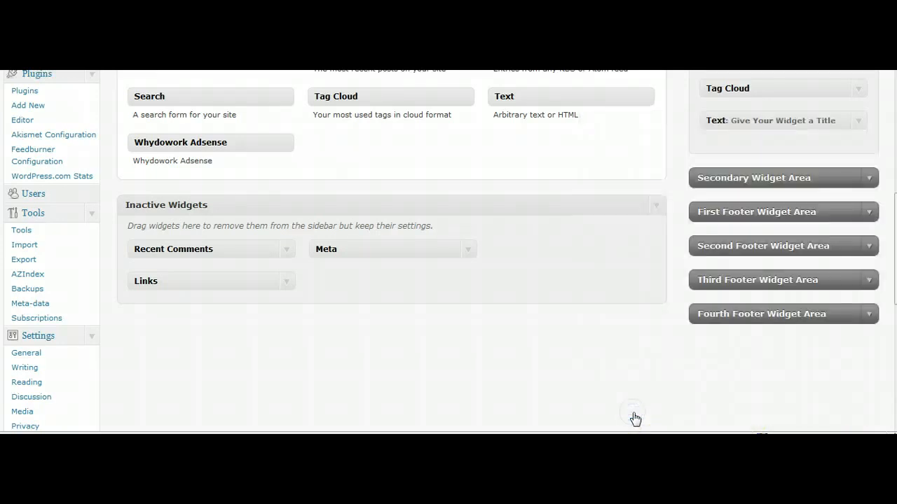
- Expand the 'Give Your Widget a Title' text widget and delete it from the Primary Widget Area
click(858, 119)
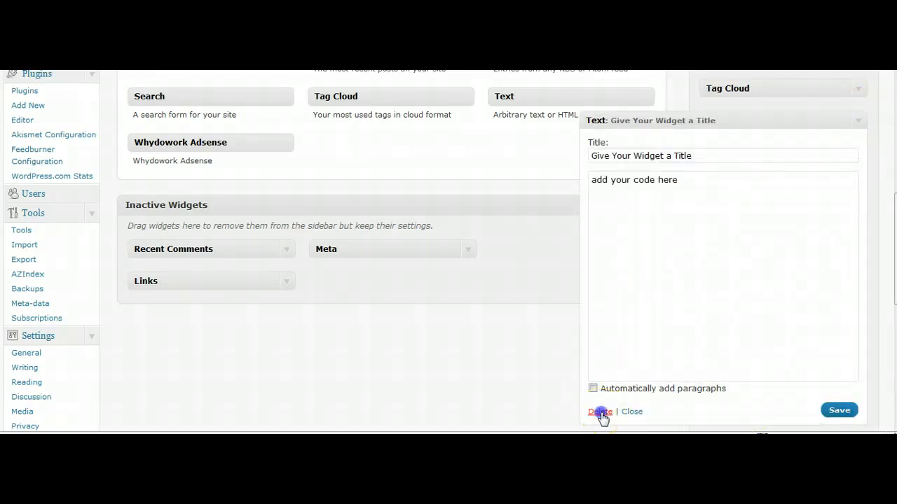
click(599, 412)
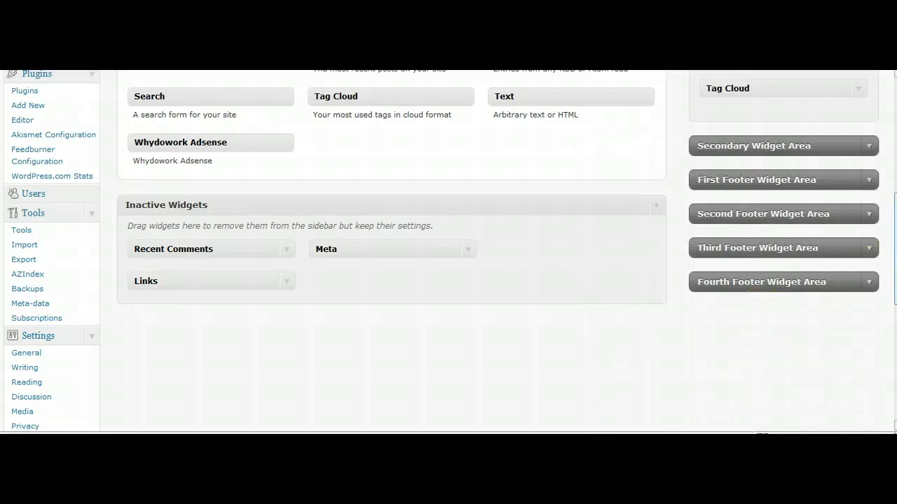